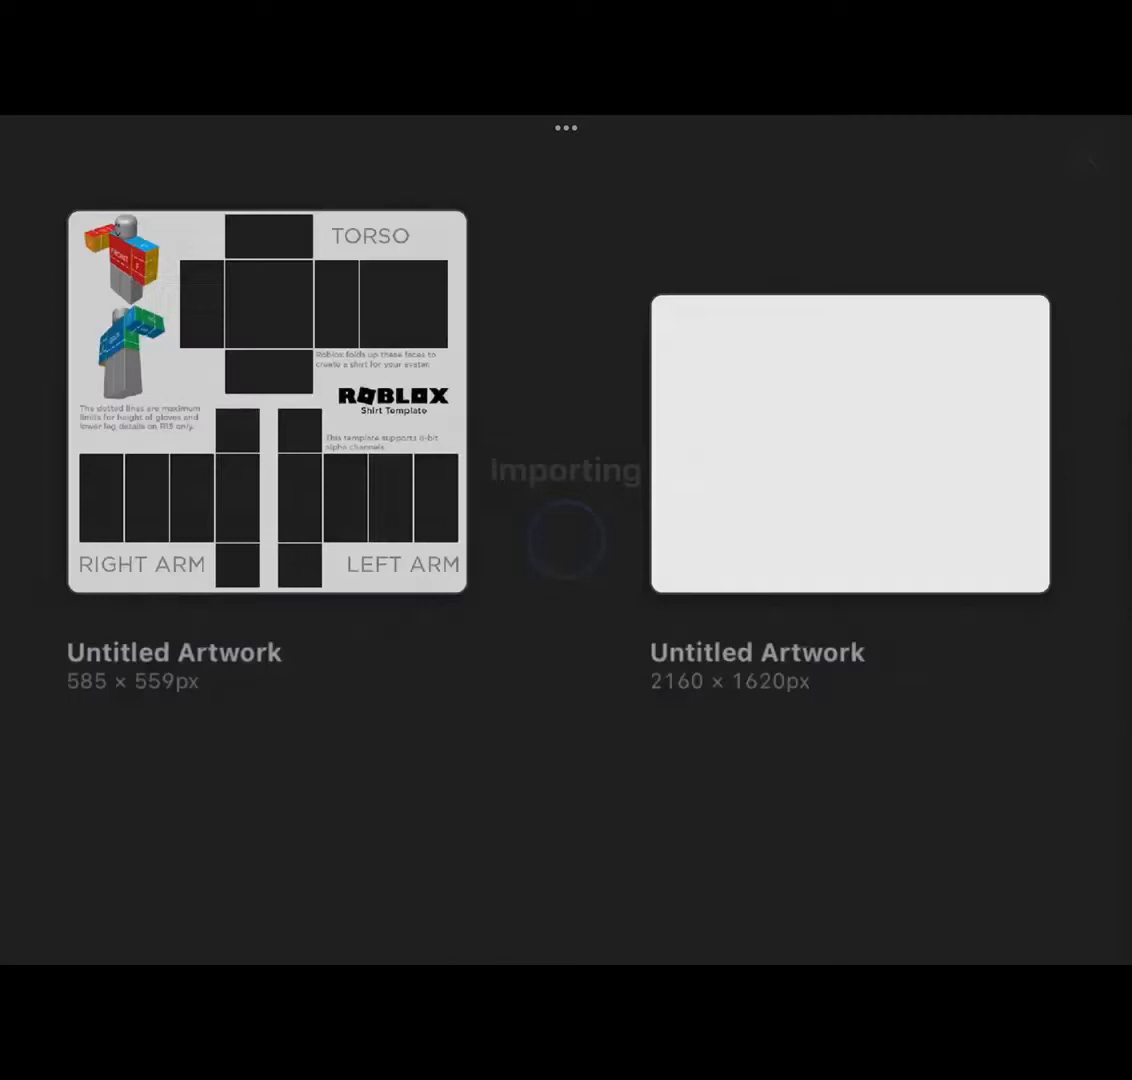
- Open the imported shirt template and hide its Background colour layer for transparency
click(264, 400)
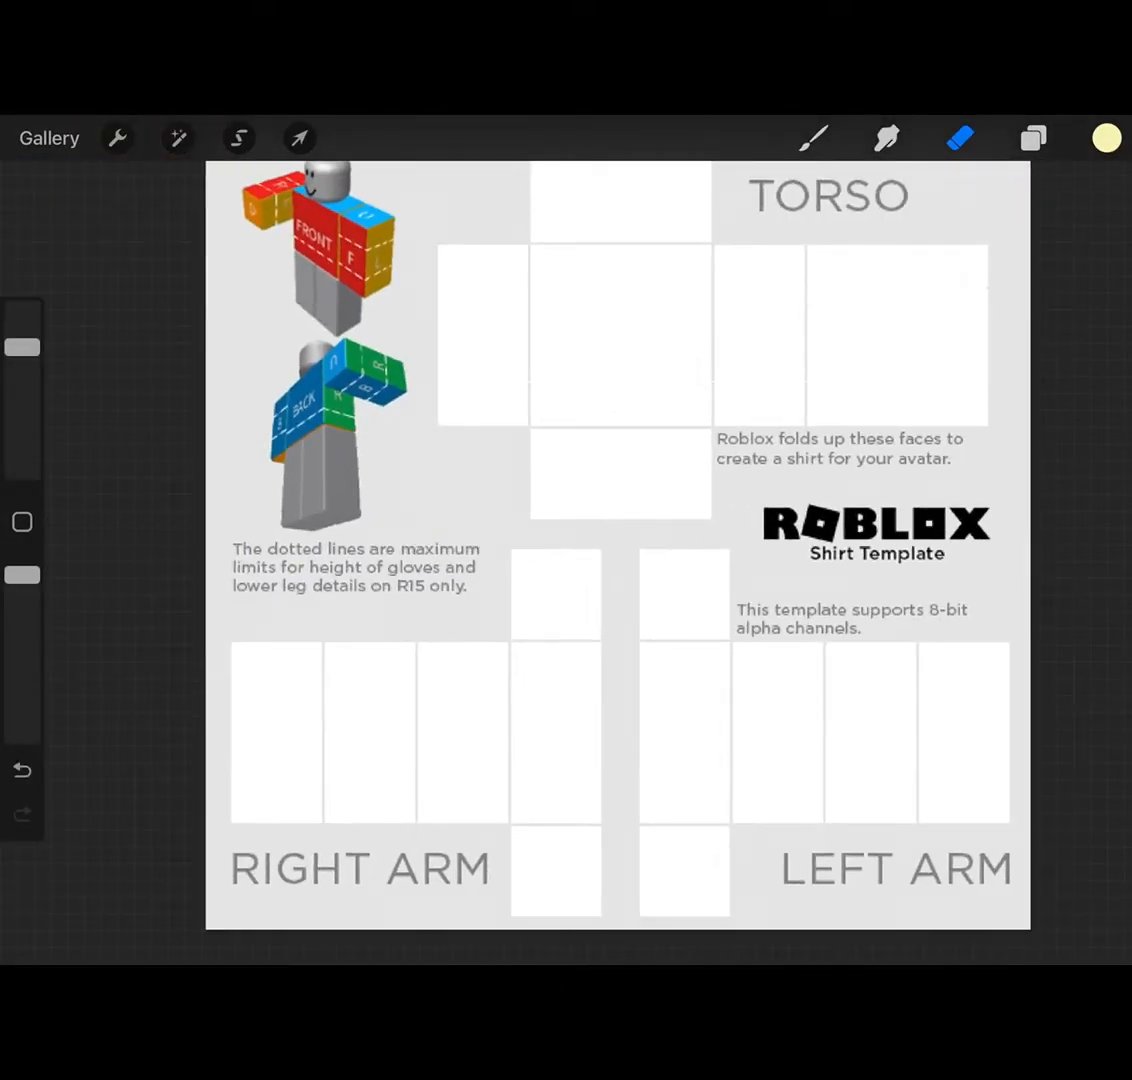
click(1032, 138)
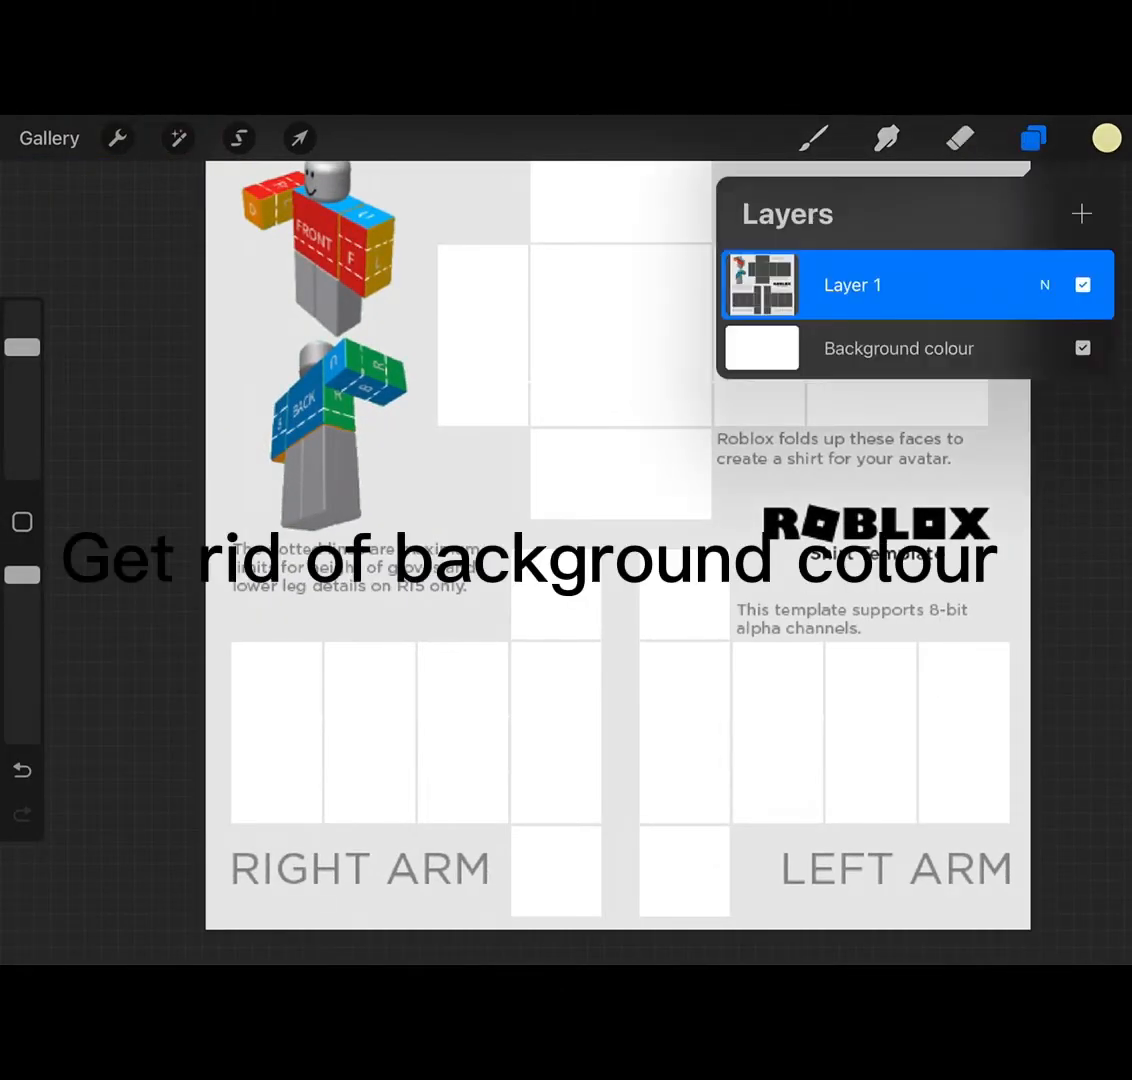
click(1082, 348)
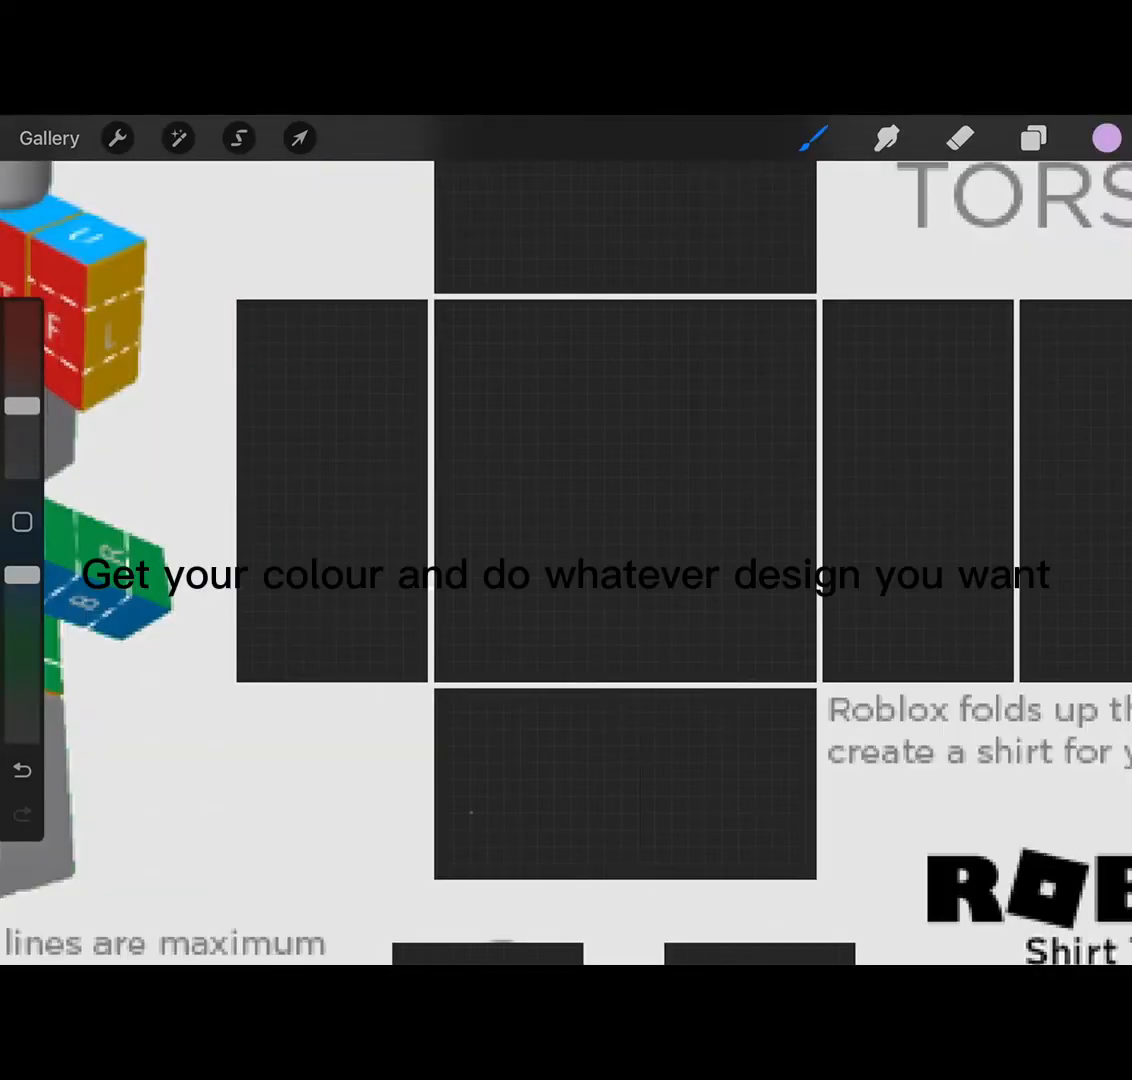
- Paint a purple torso band with straps, then draw three black bee body segments
drag(100, 410, 1040, 410)
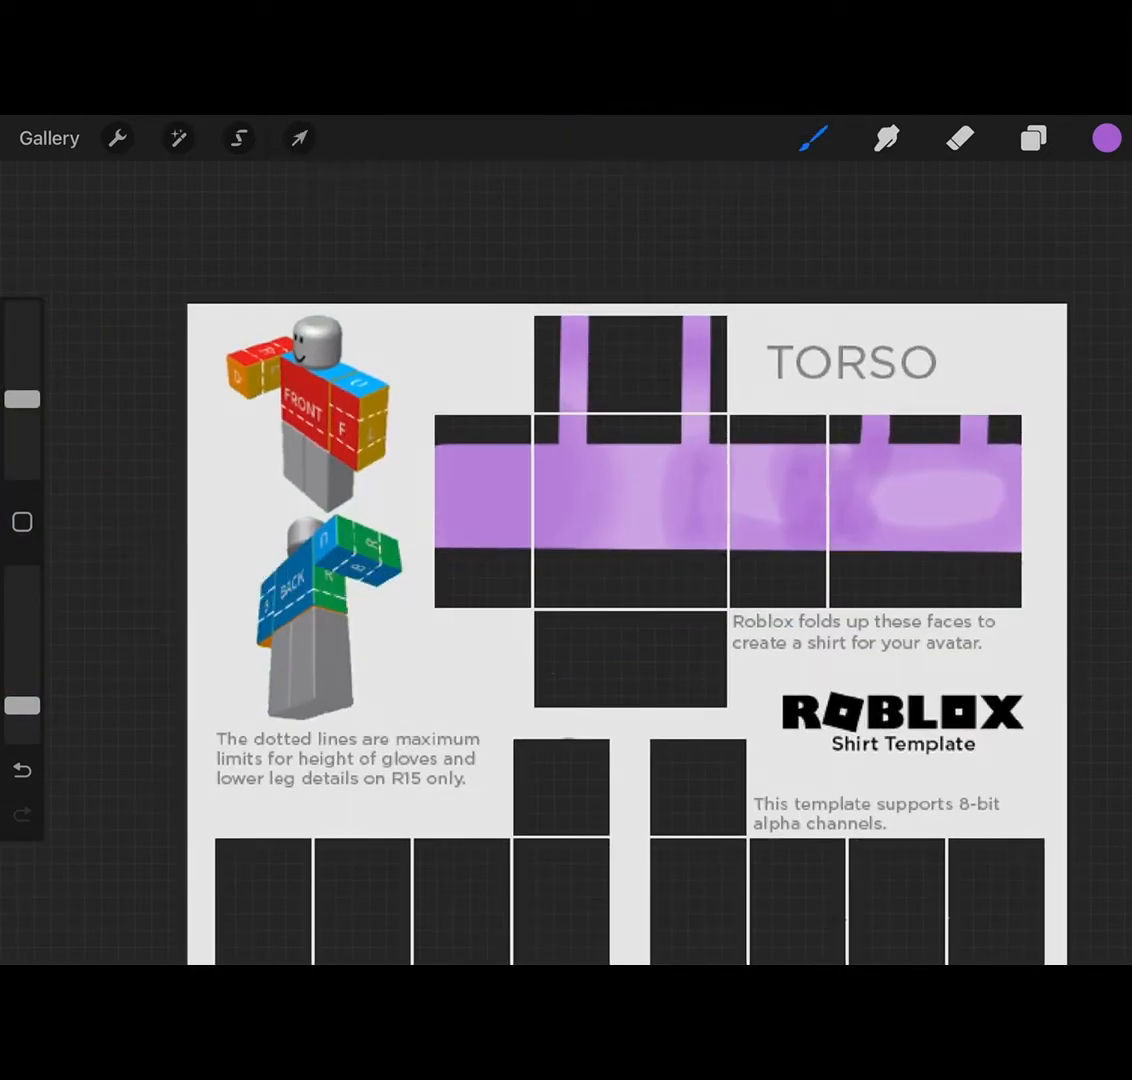
click(176, 138)
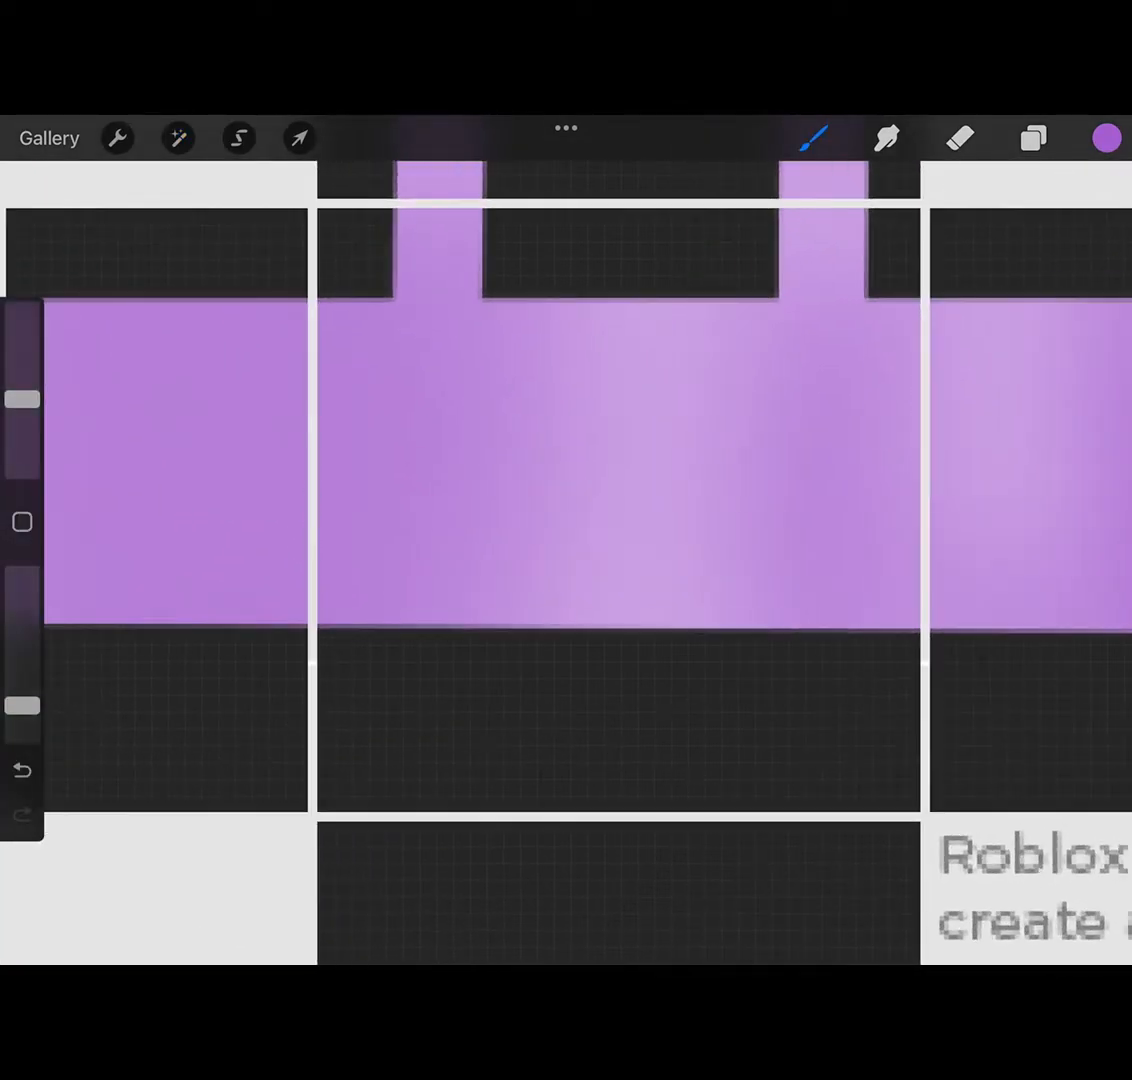
click(1104, 138)
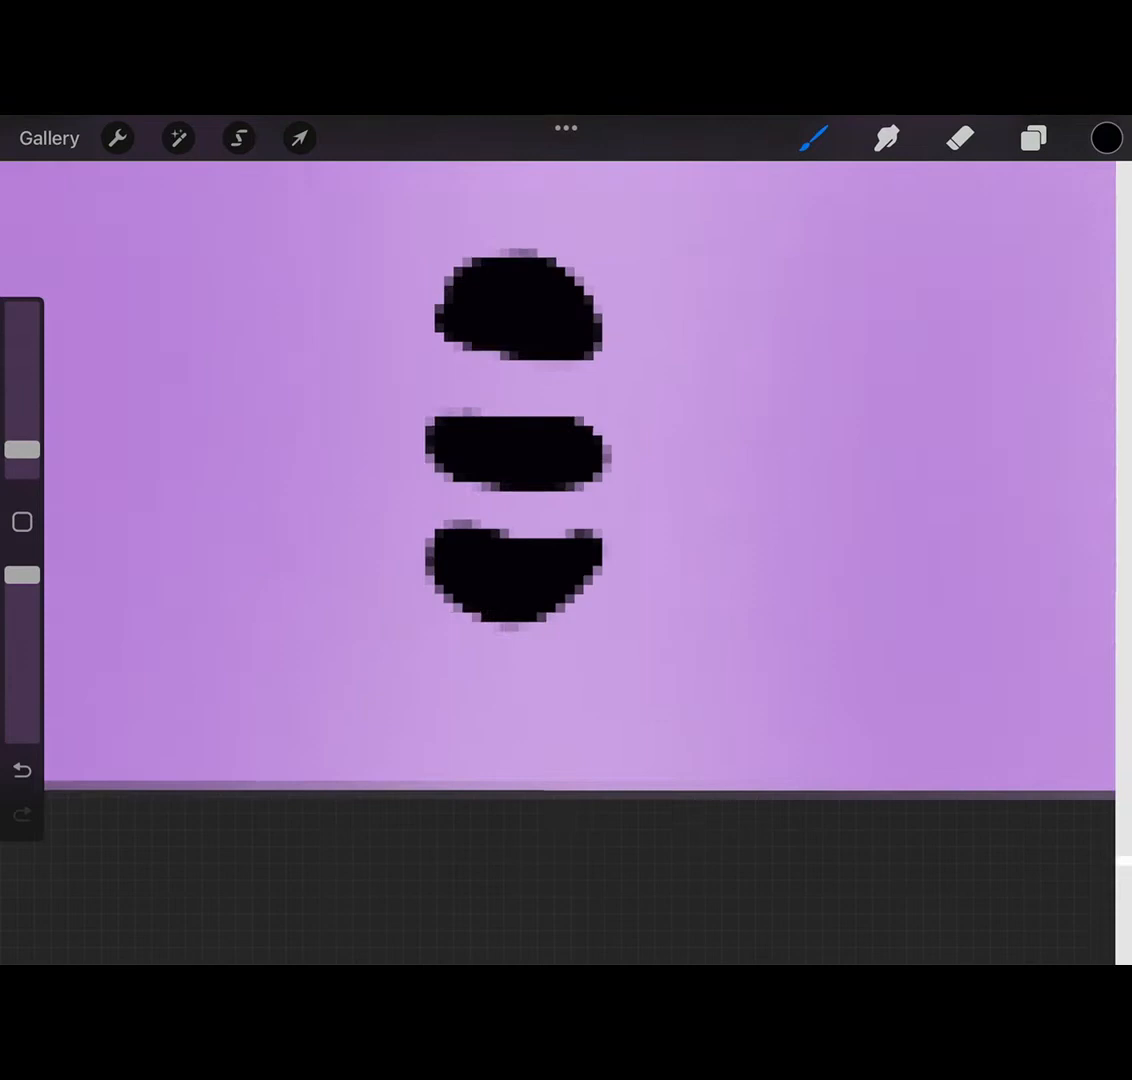
- Paint pale yellow bee stripes and white wings at 50% brush opacity
click(1106, 138)
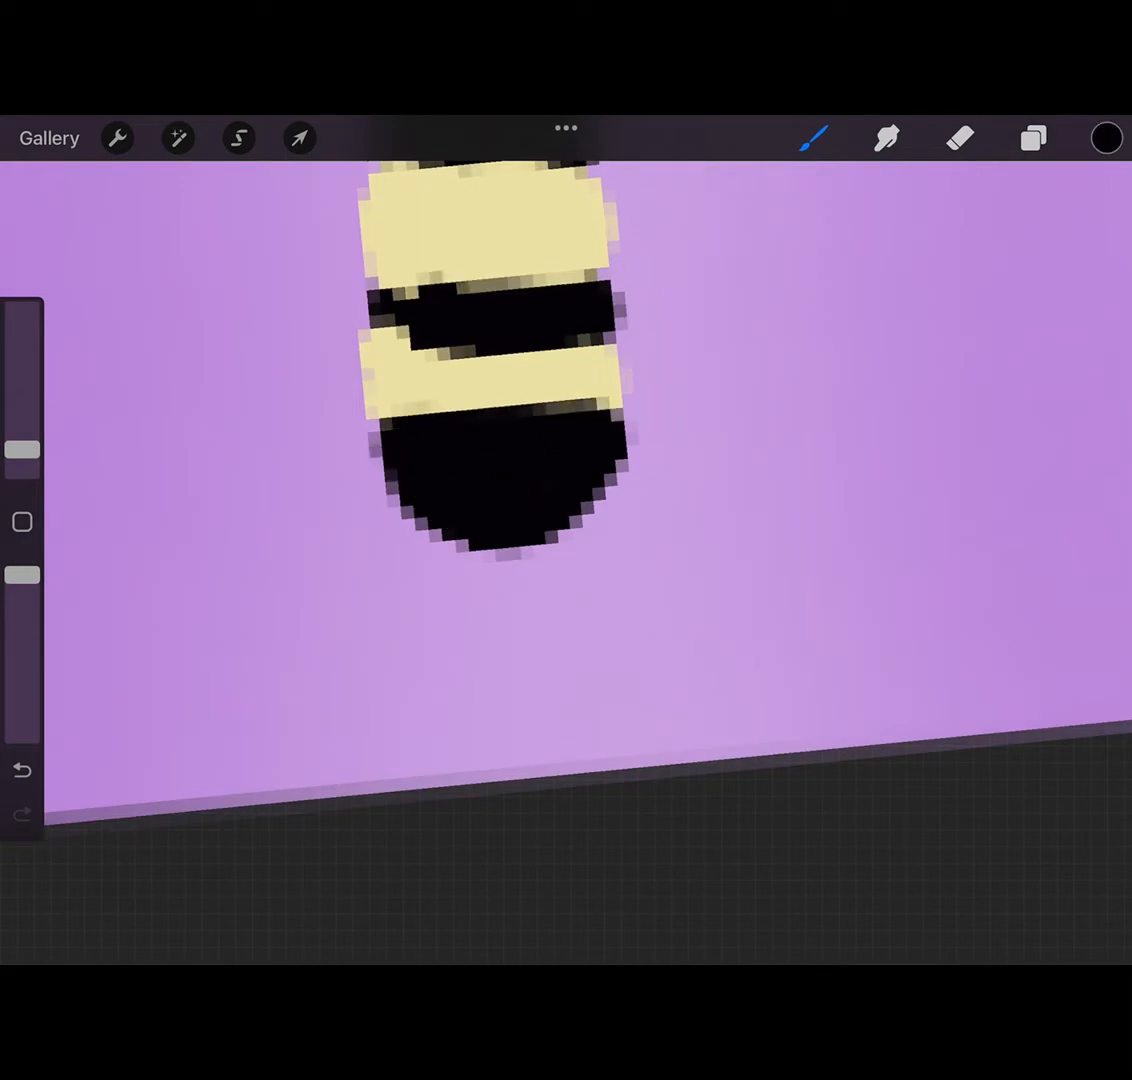
click(1104, 138)
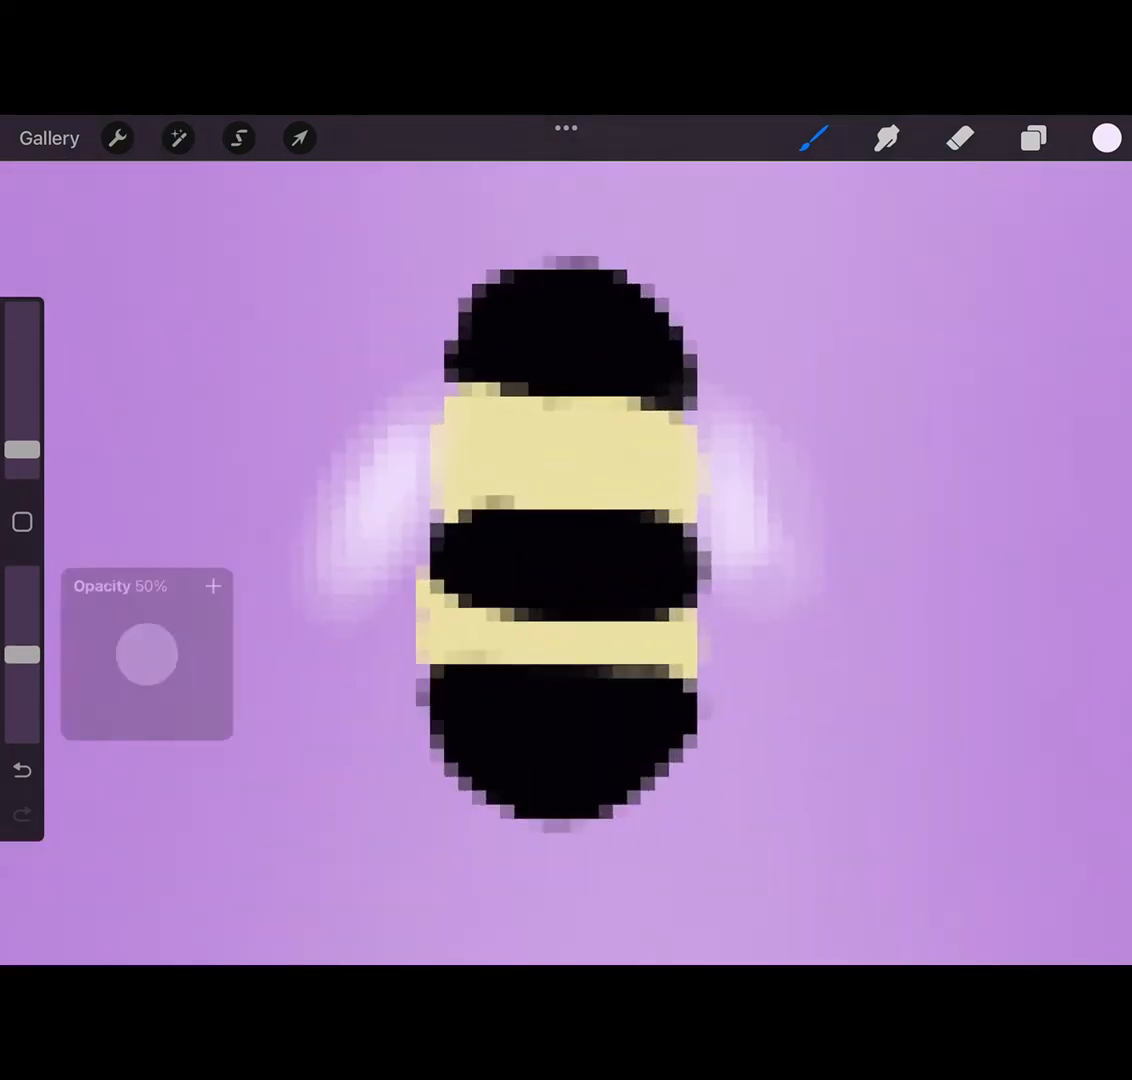
click(176, 138)
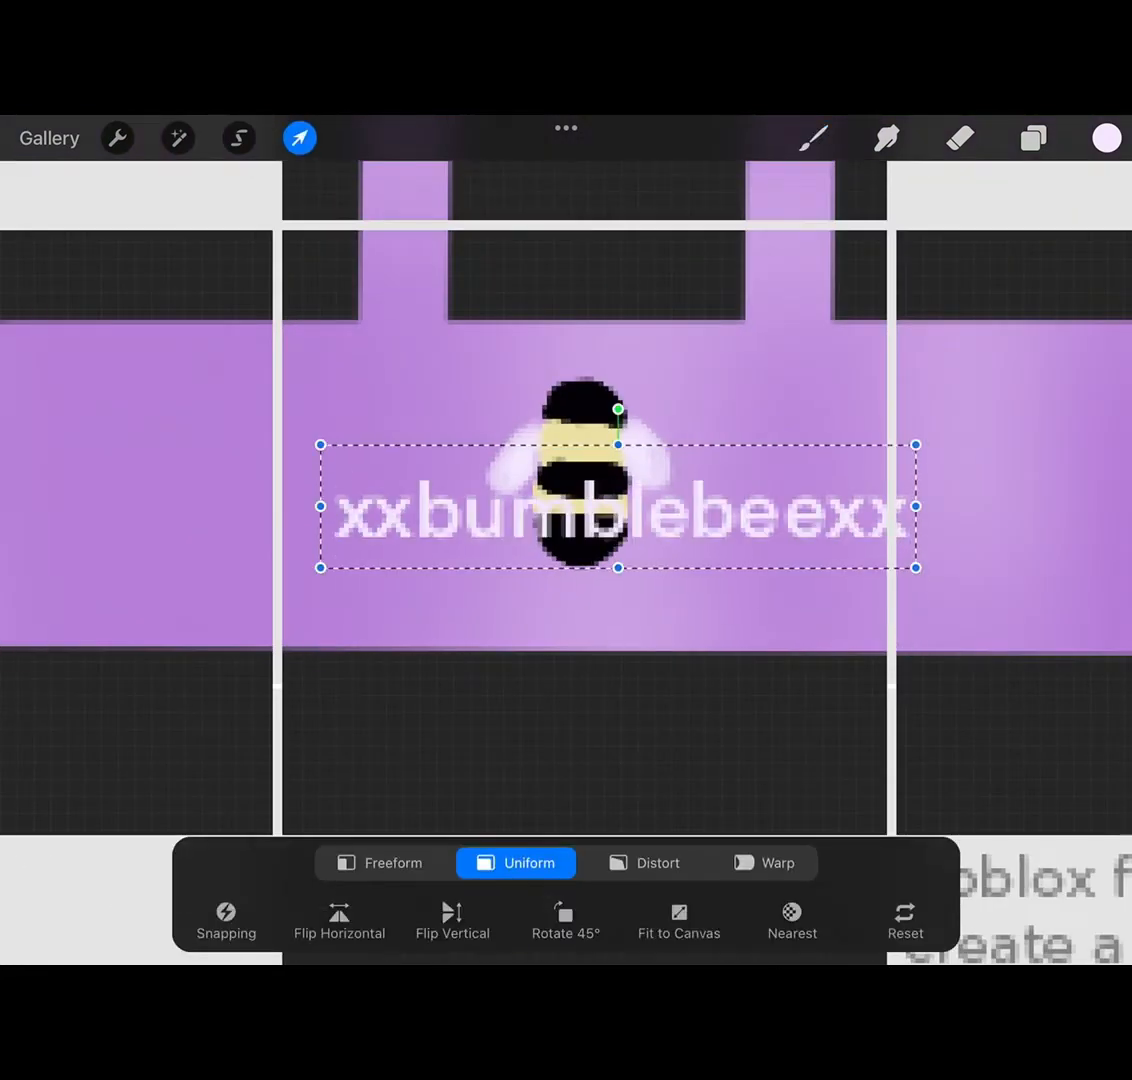
- Confirm the resized 'xxbumblebeexx' text and share the artwork as a PNG
click(300, 138)
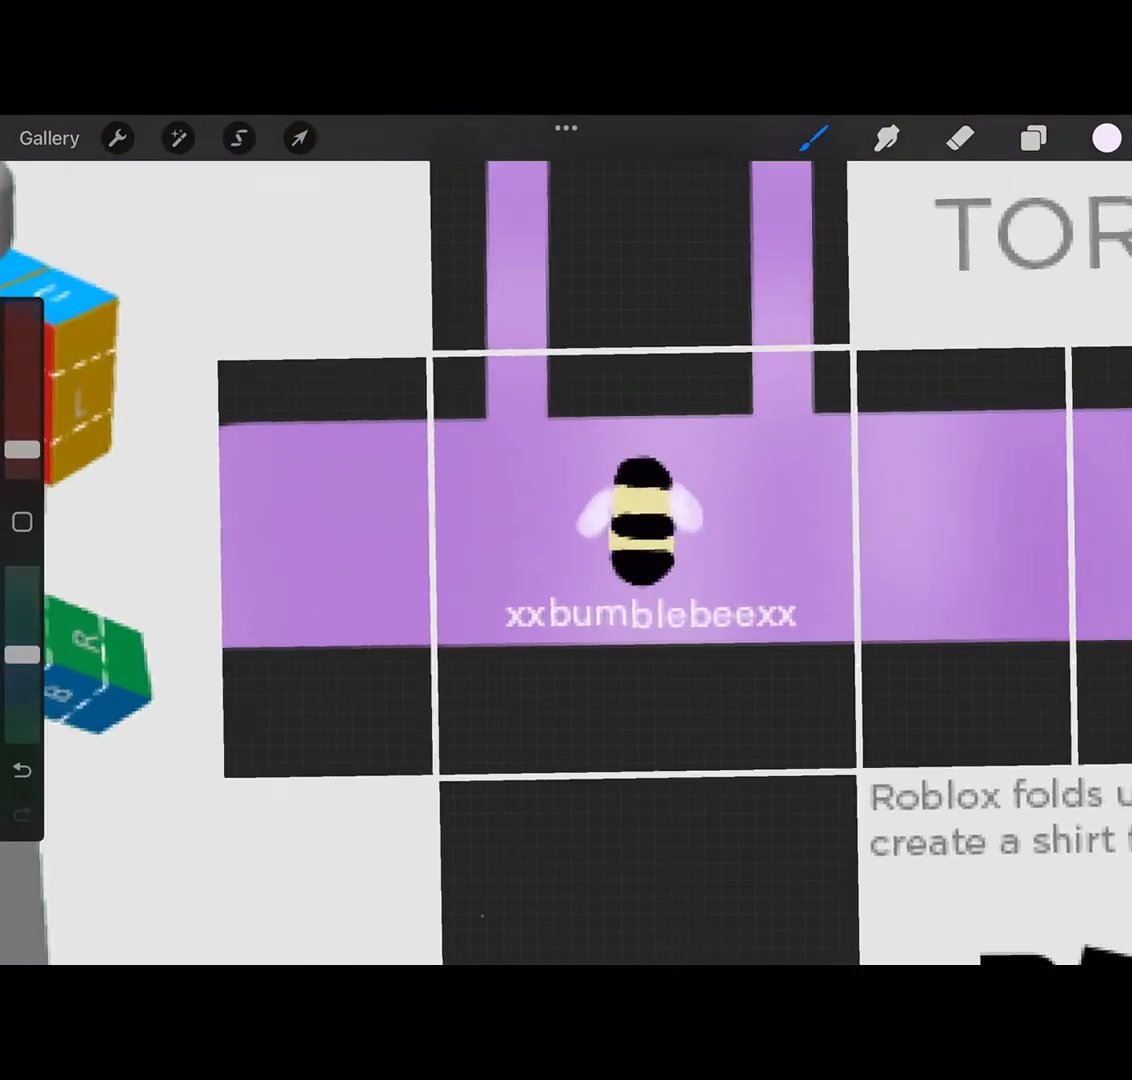
click(116, 136)
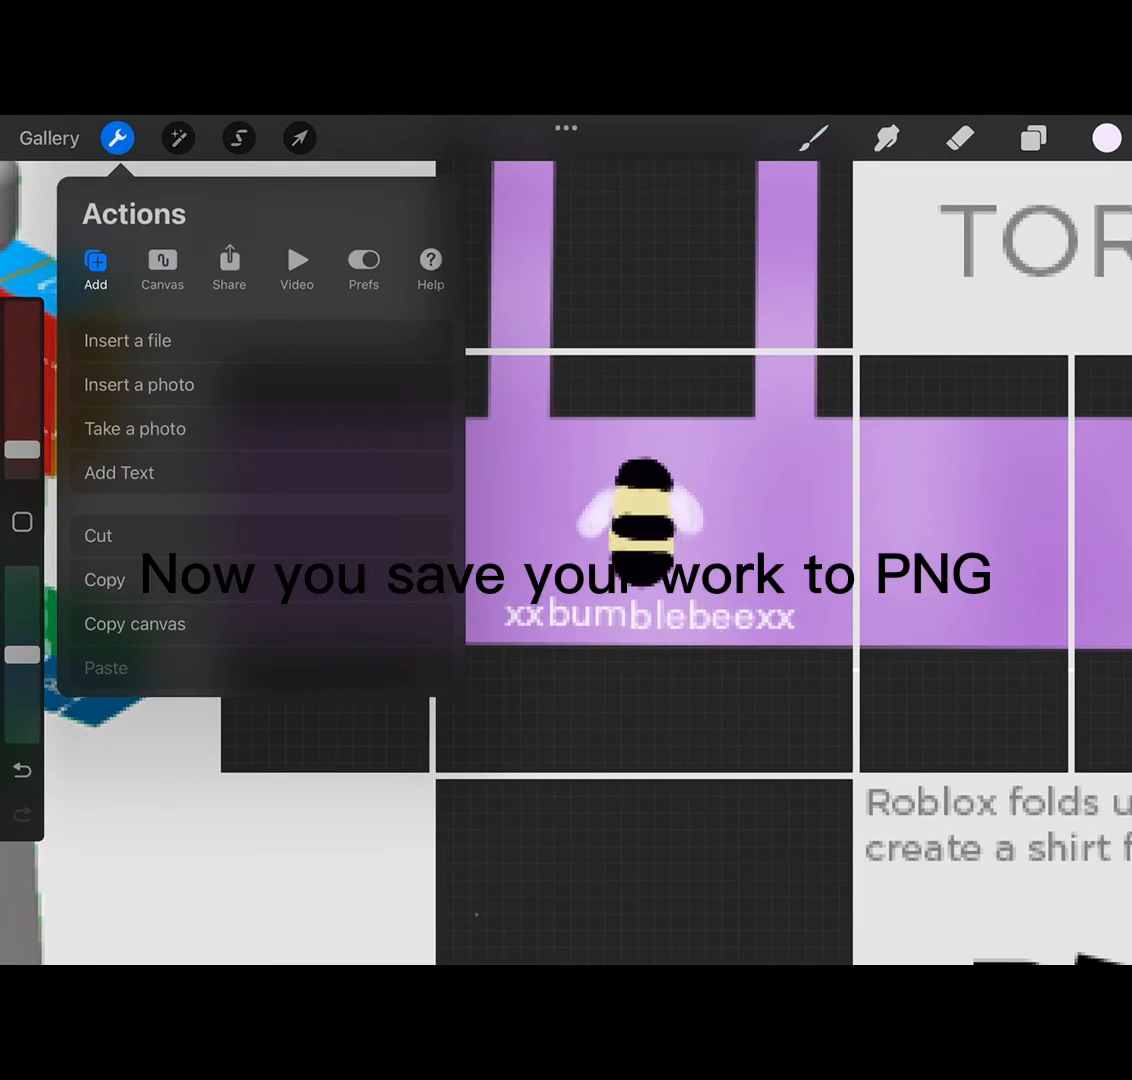
click(228, 260)
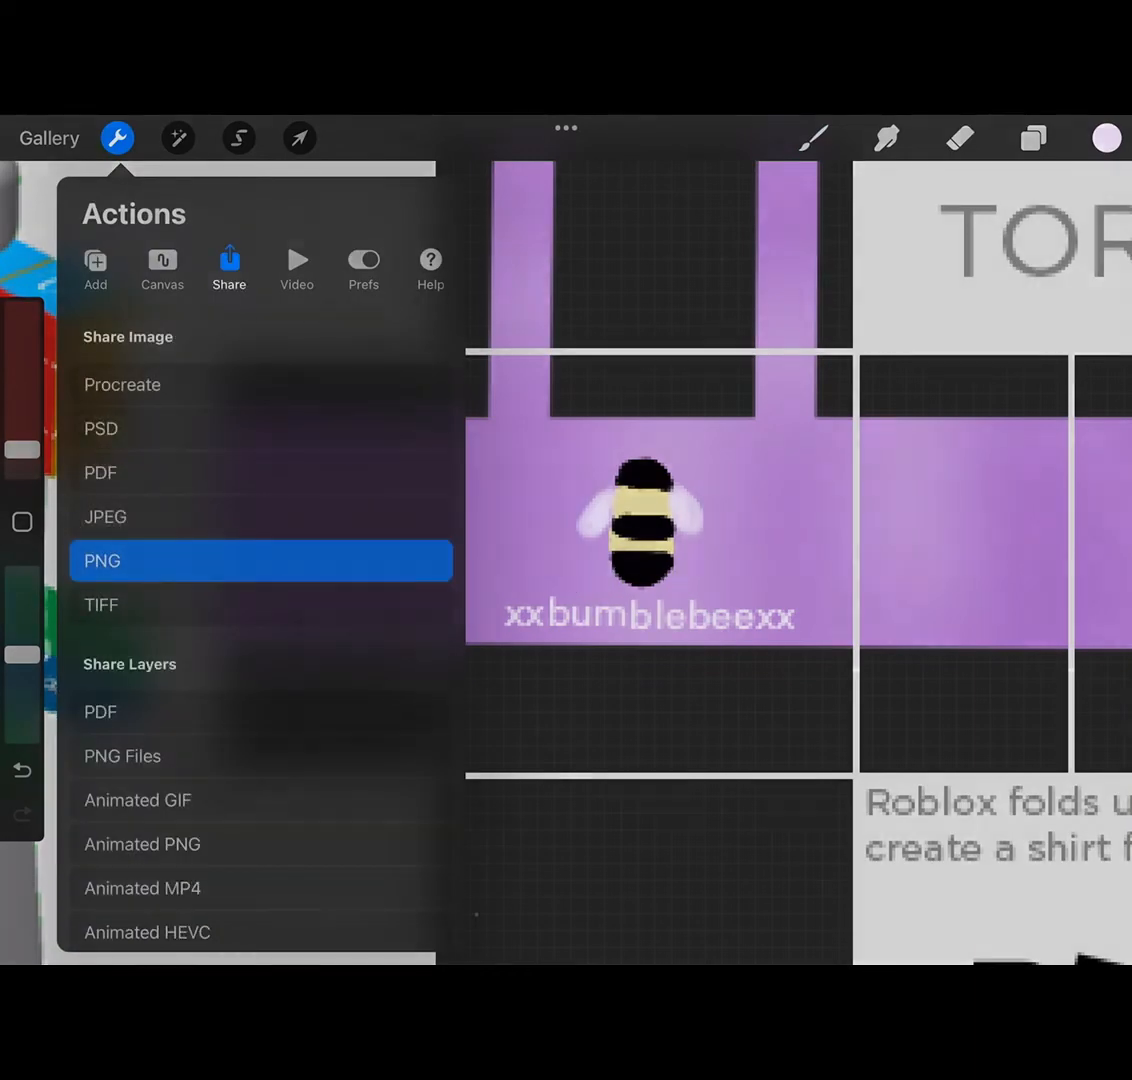
click(260, 560)
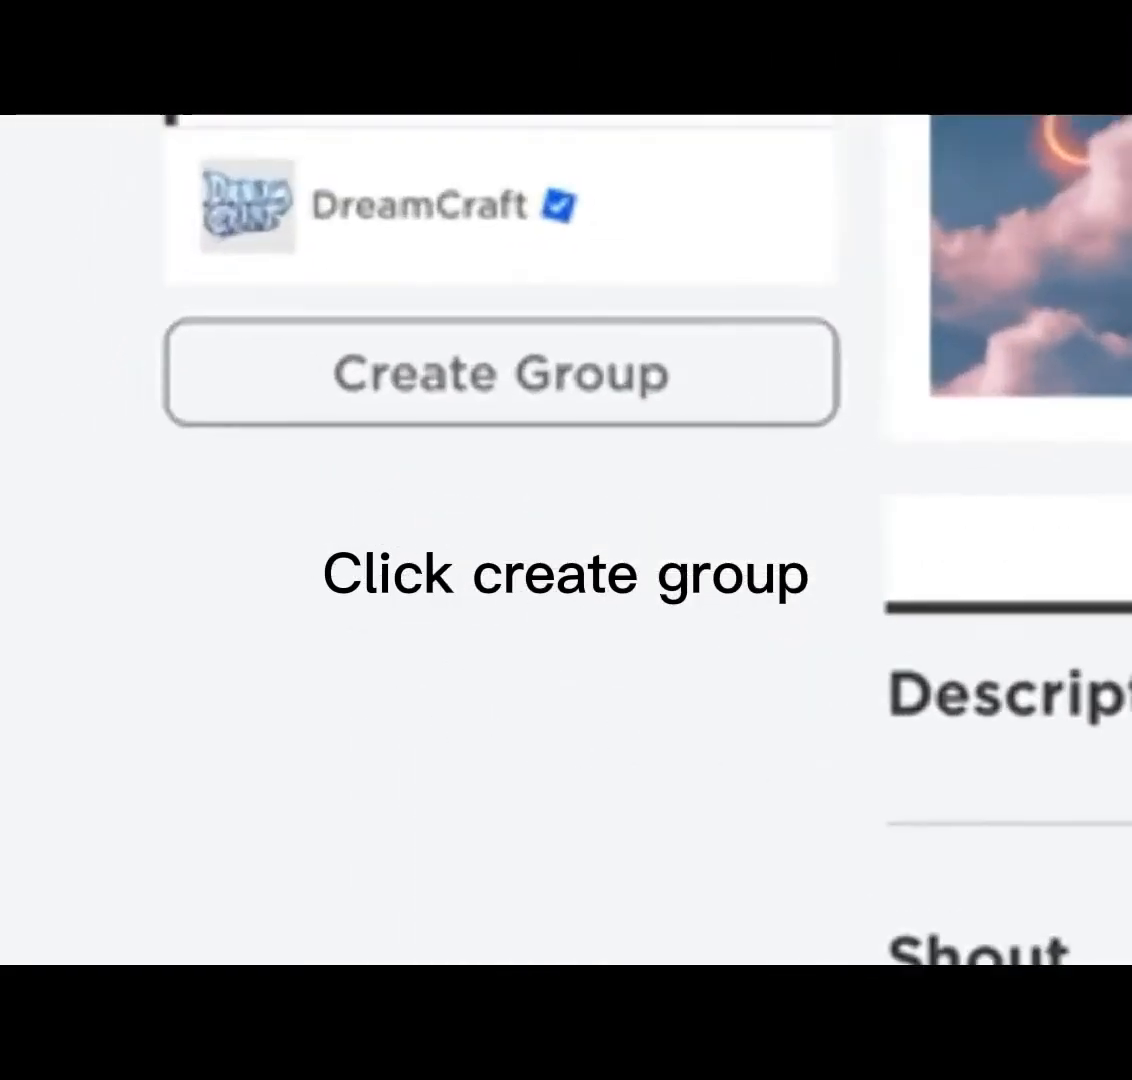
- Start a new group named 'Shirts' with the honeycomb picture as its emblem
click(500, 372)
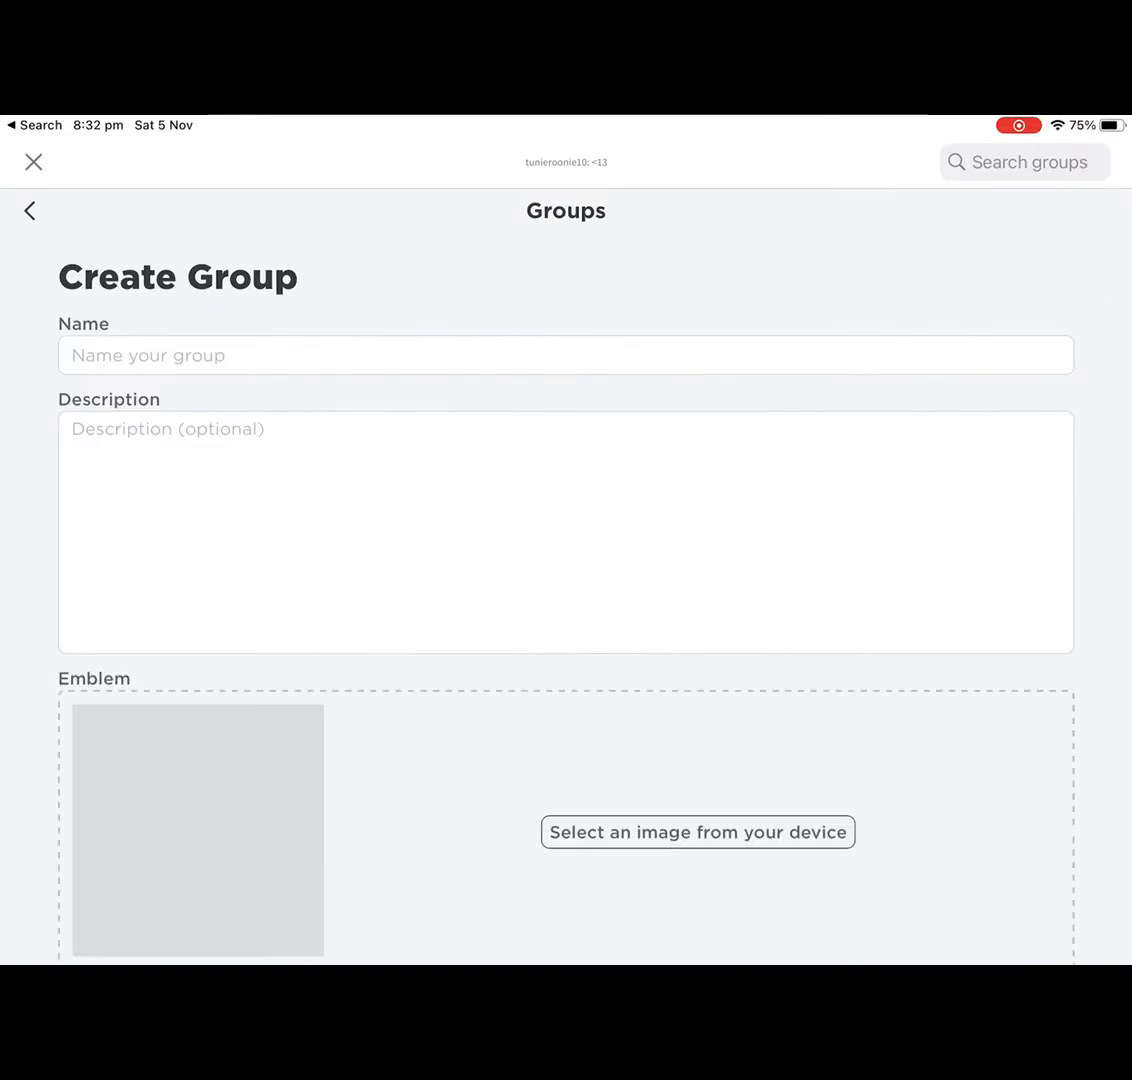
click(564, 356)
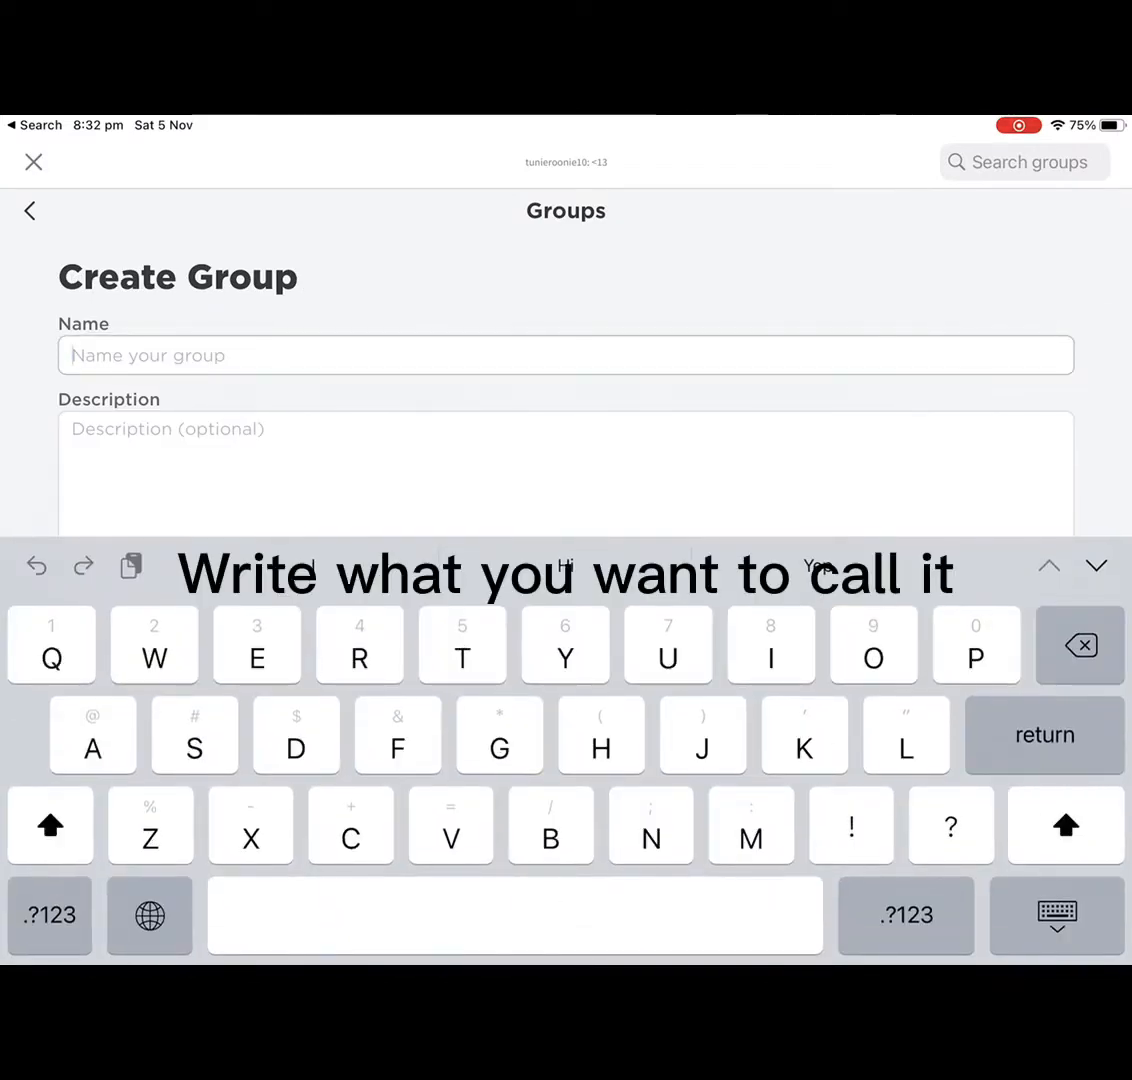
text(Shirts)
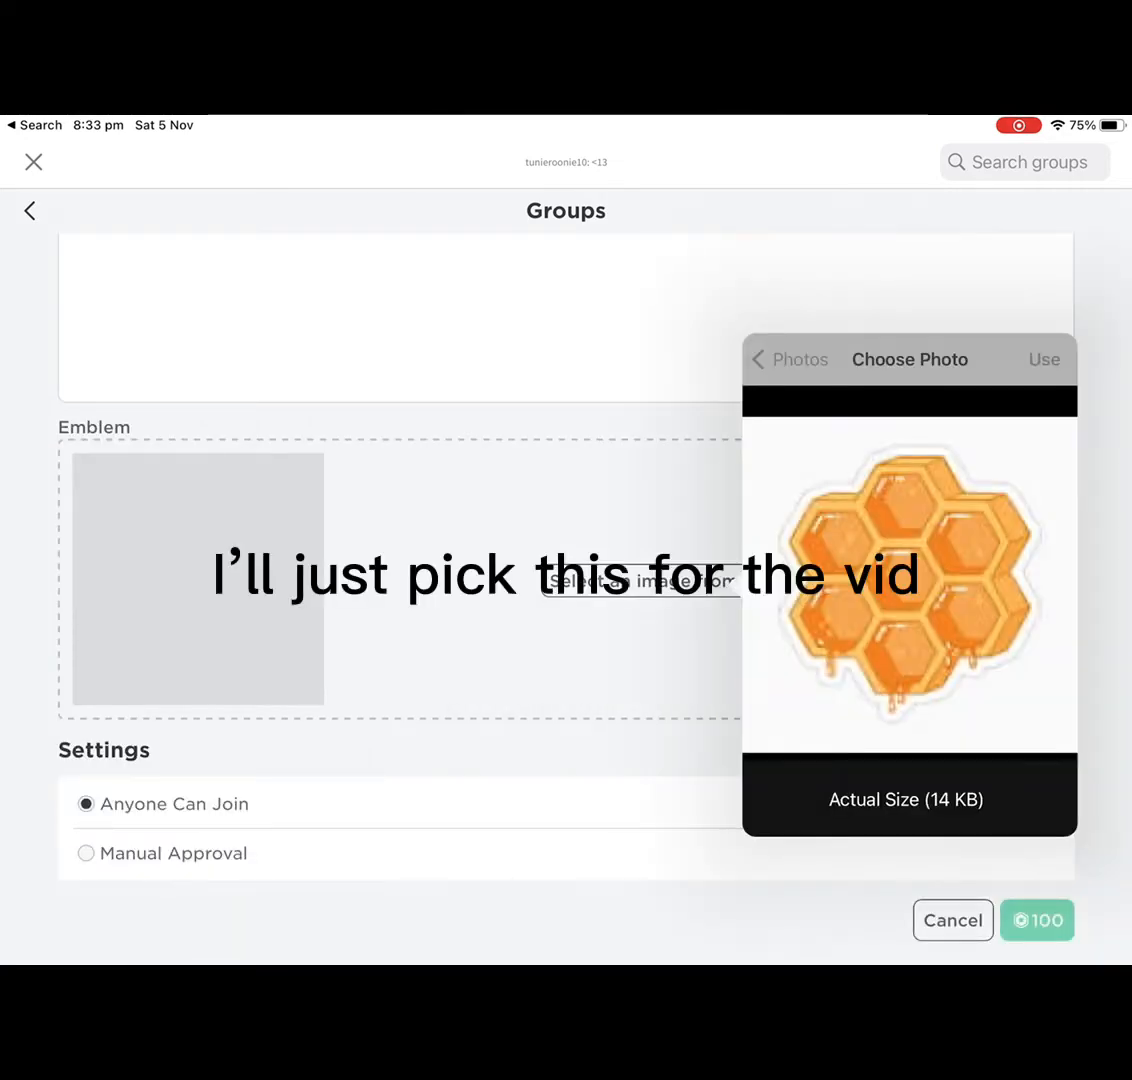
click(1044, 360)
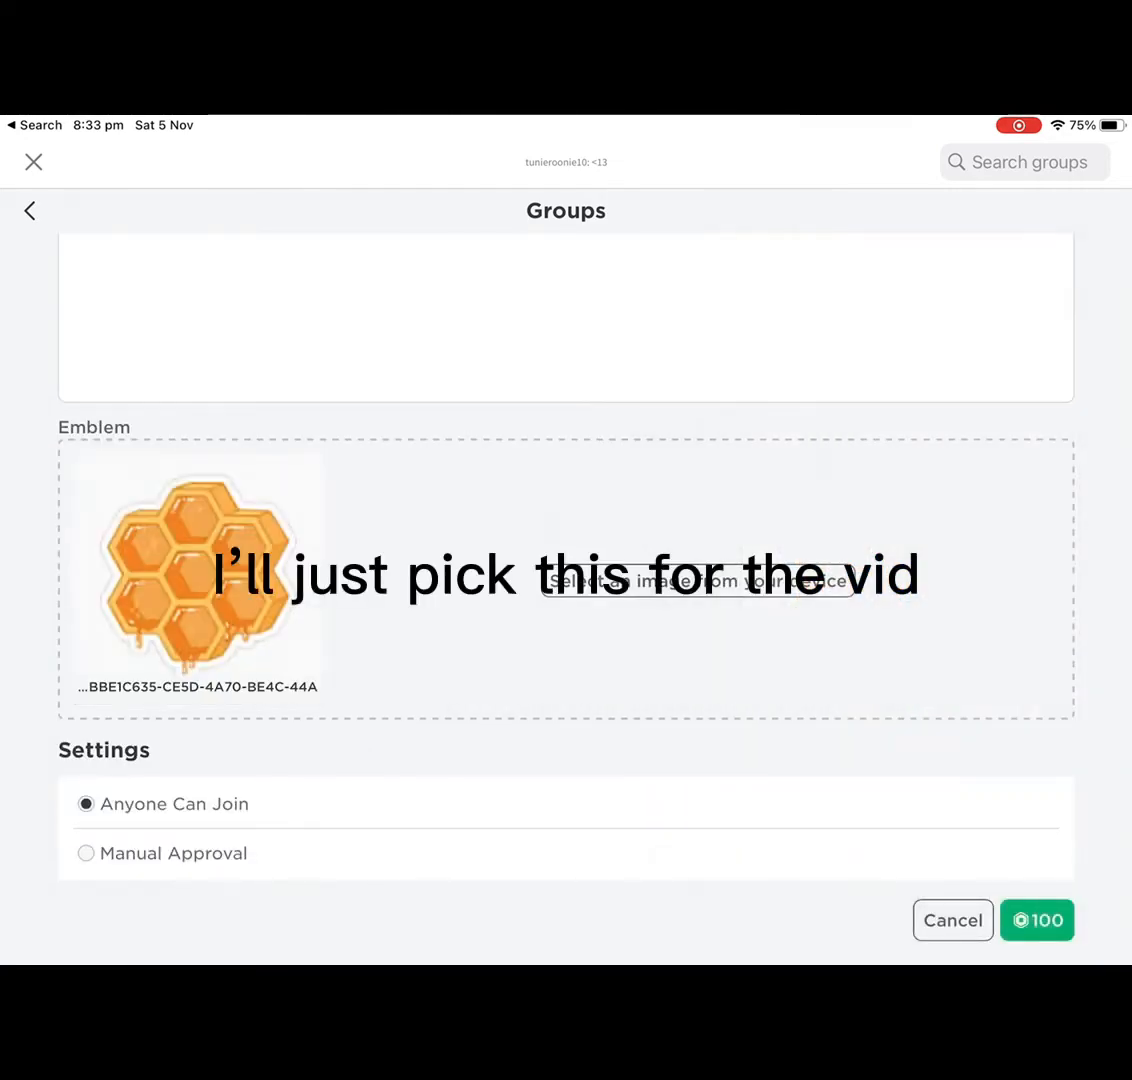
- Extend the taken group name to 'Shirtsleeves'
scroll(up, 3)
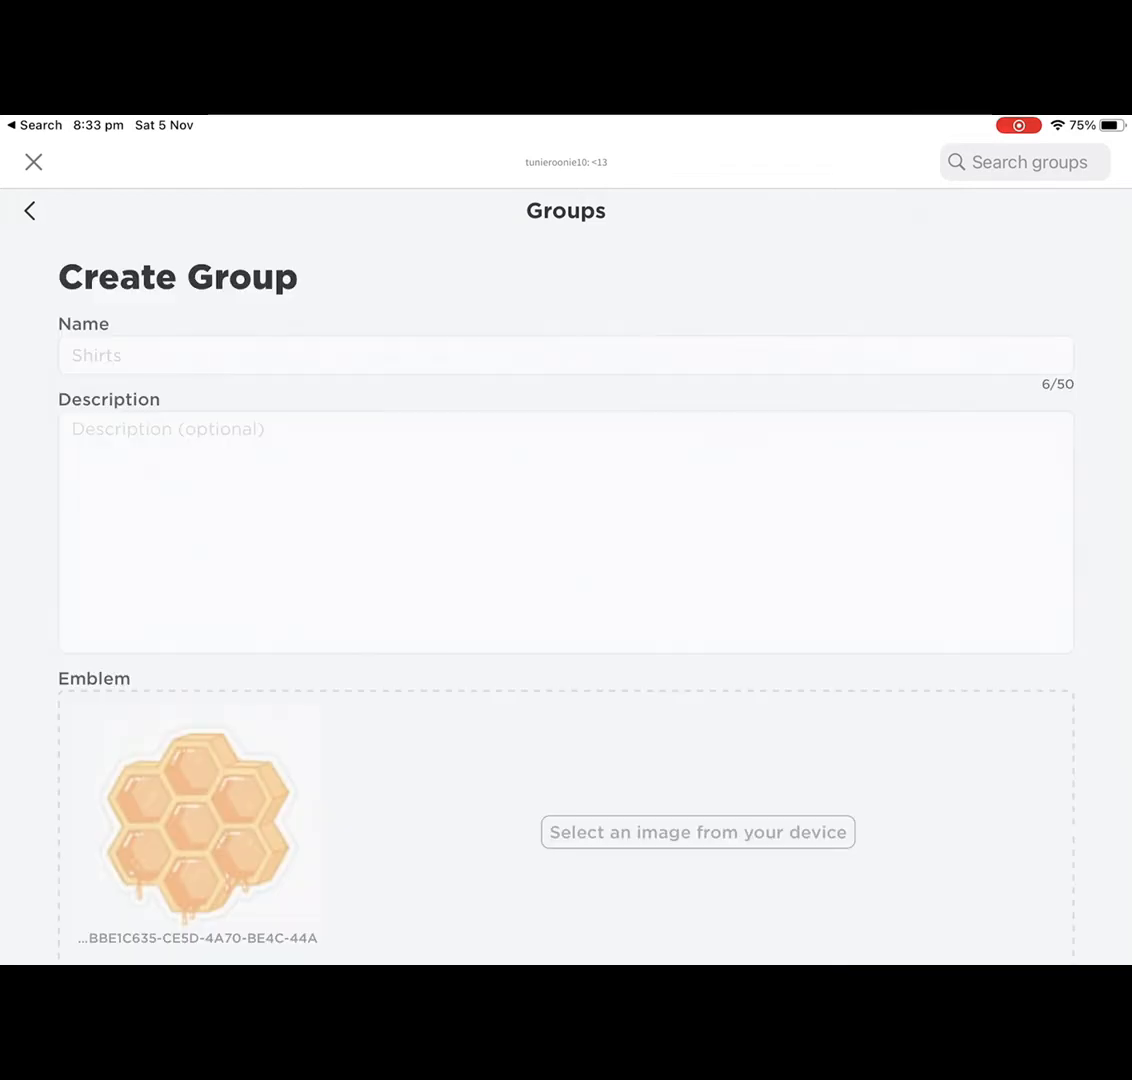
click(566, 356)
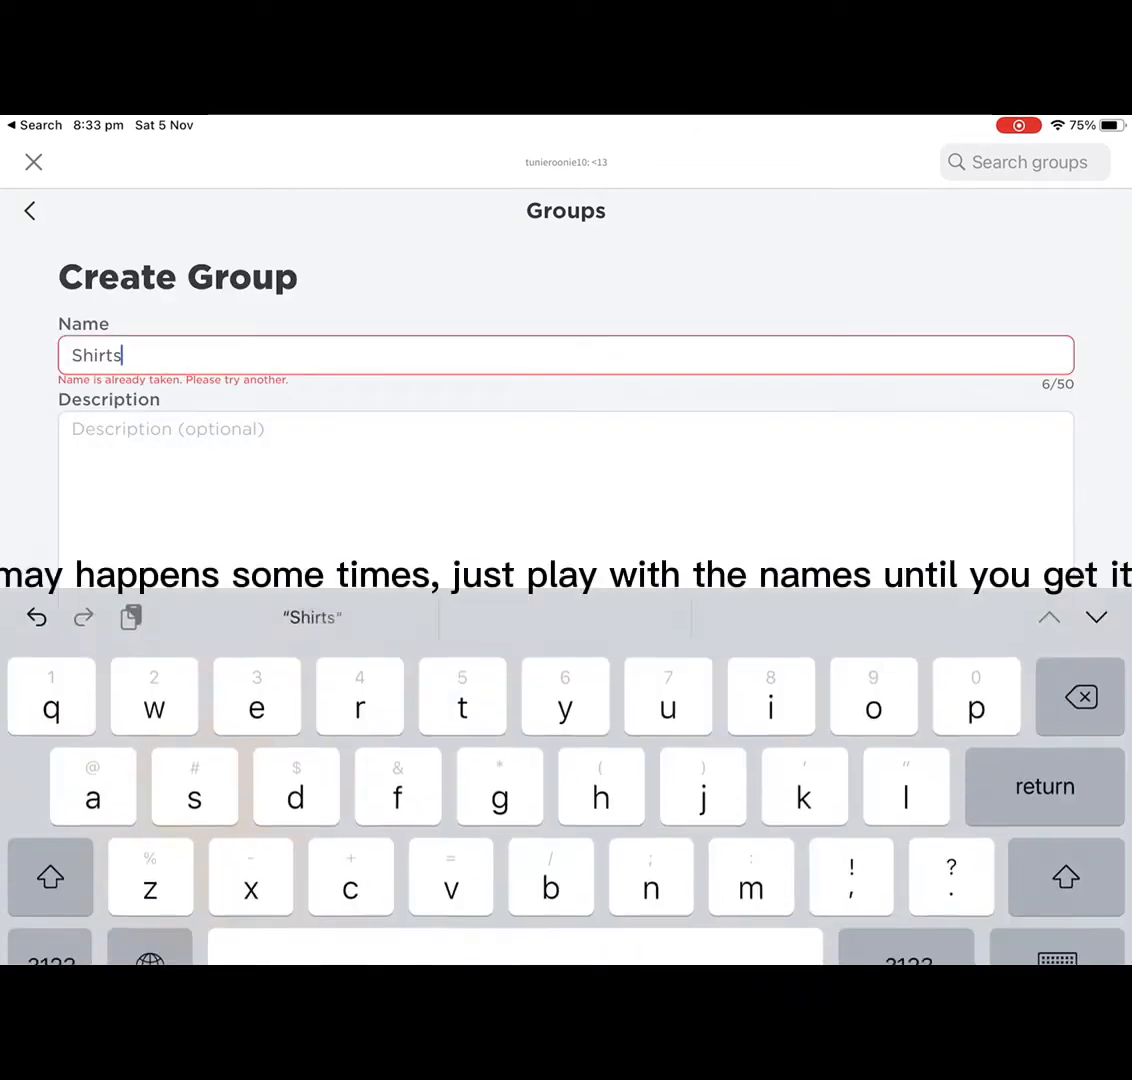
text(sleeves)
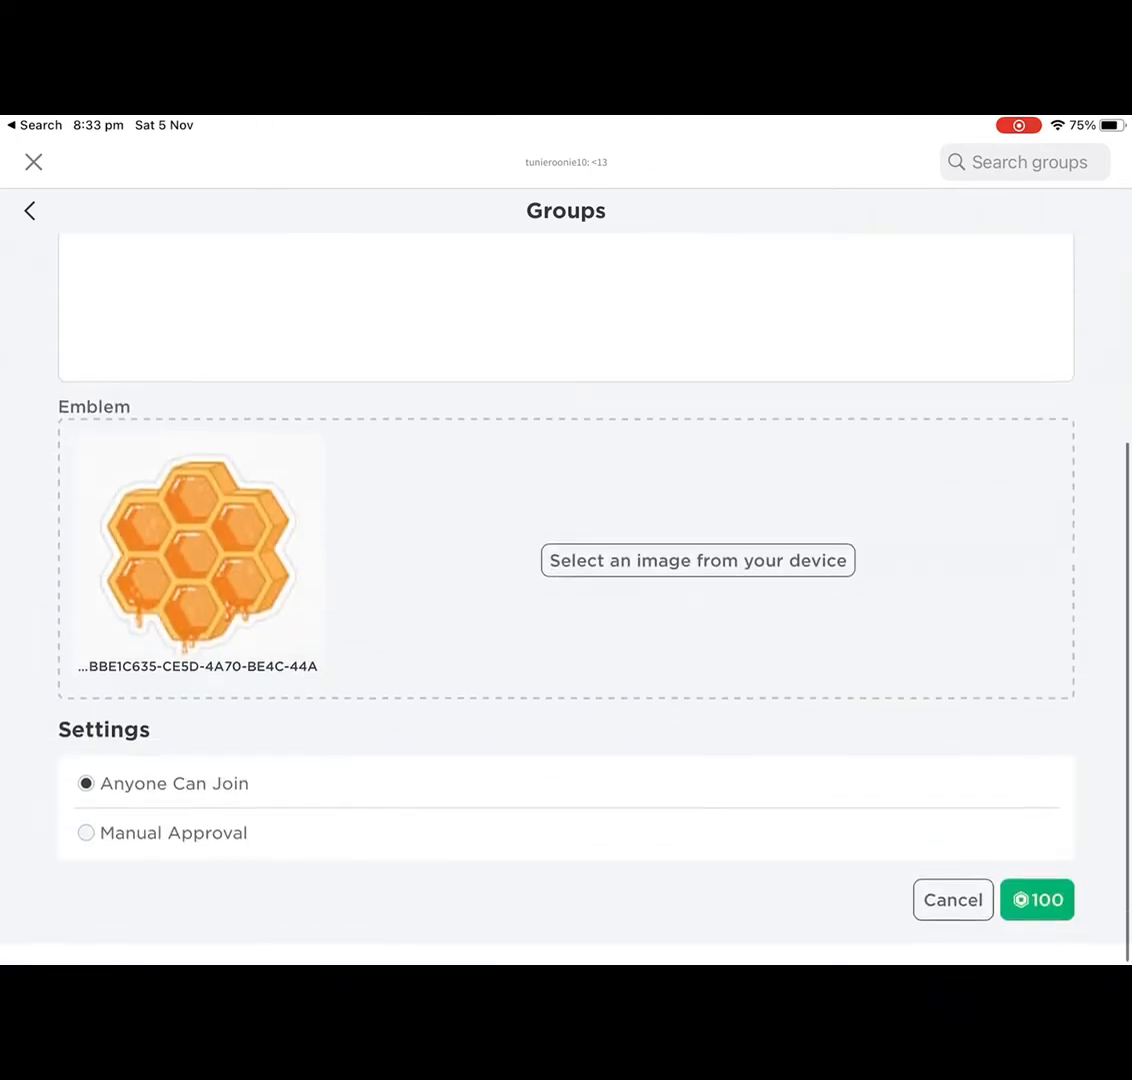
scroll(up, 3)
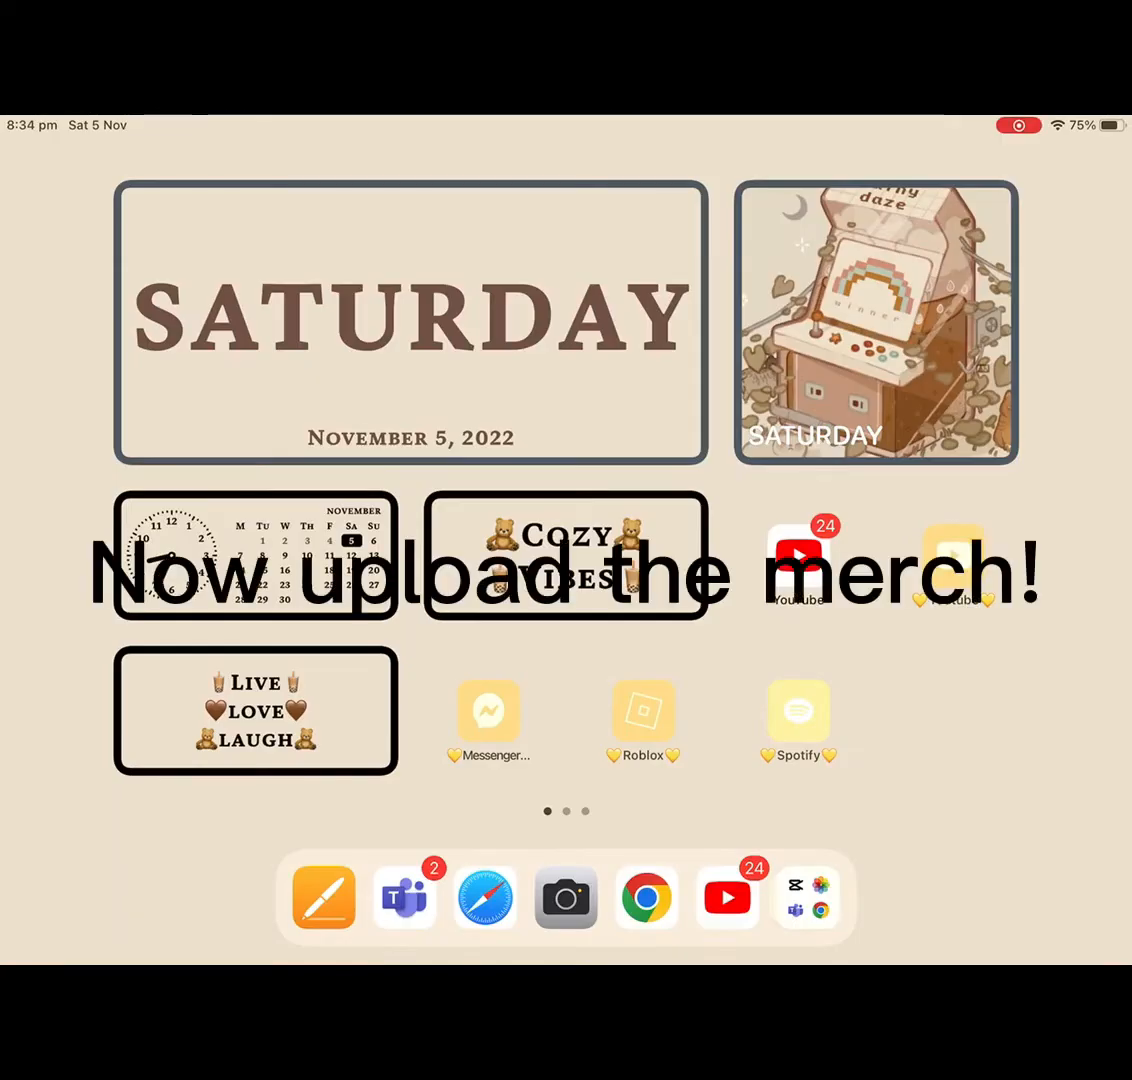
- Open the Roblox site and go to the Group Creations area for Shirtsleeves
click(644, 718)
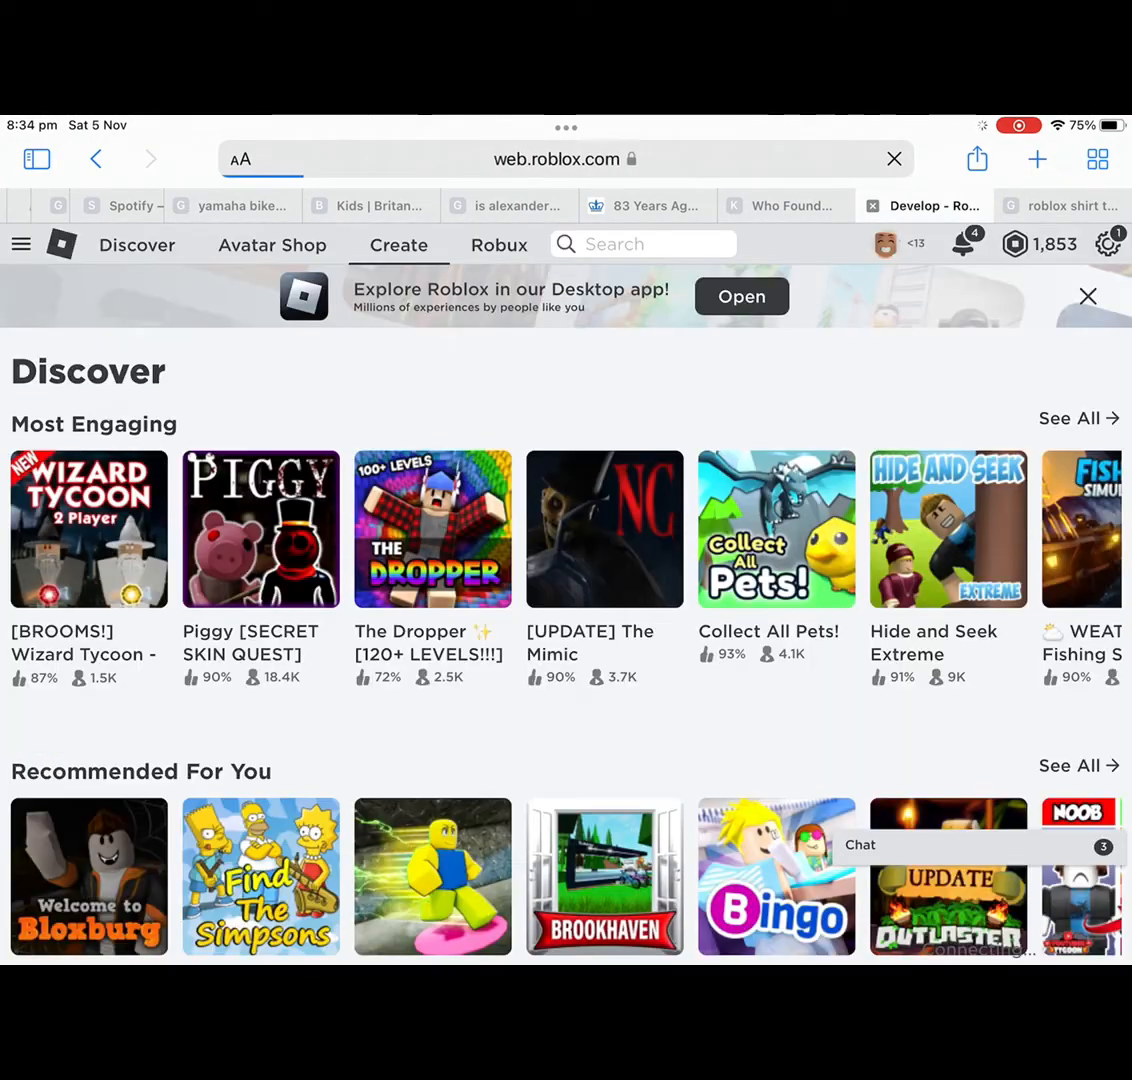
click(398, 244)
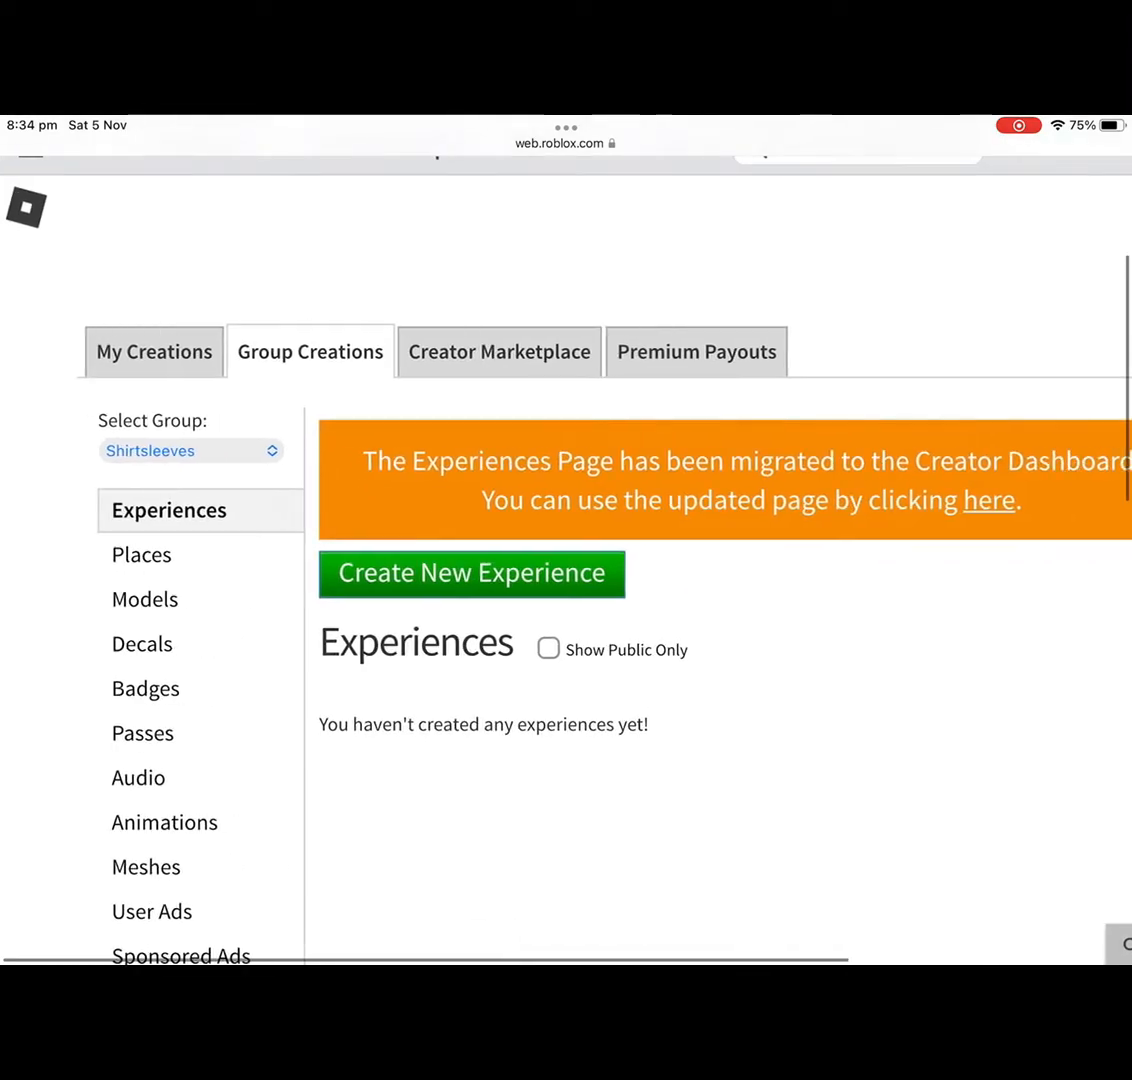
- Choose the template image from photos, name it 'PurpleShirt' and upload it for 10 Robux
scroll(down, 3)
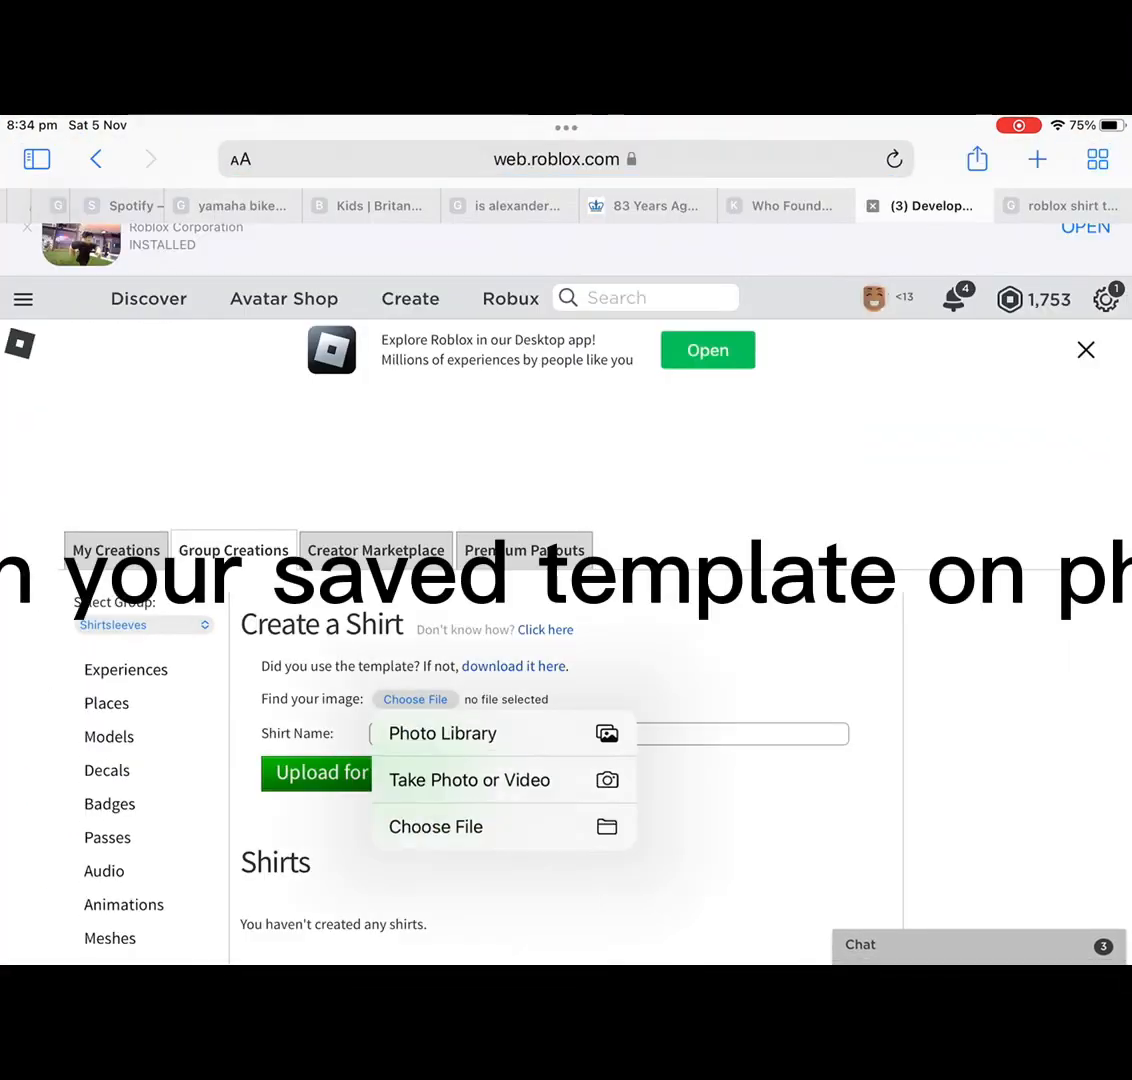
click(440, 732)
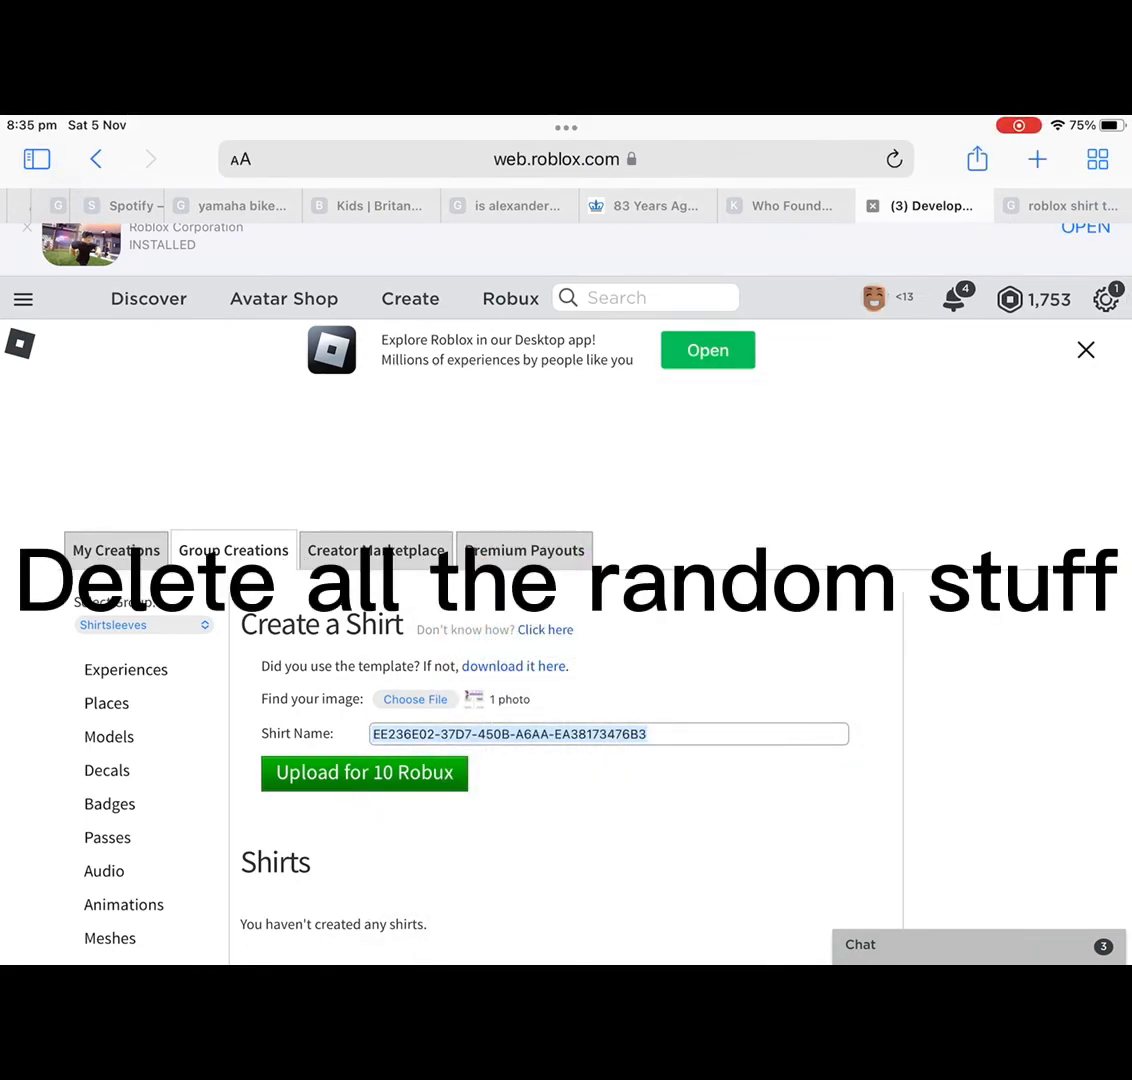
click(608, 732)
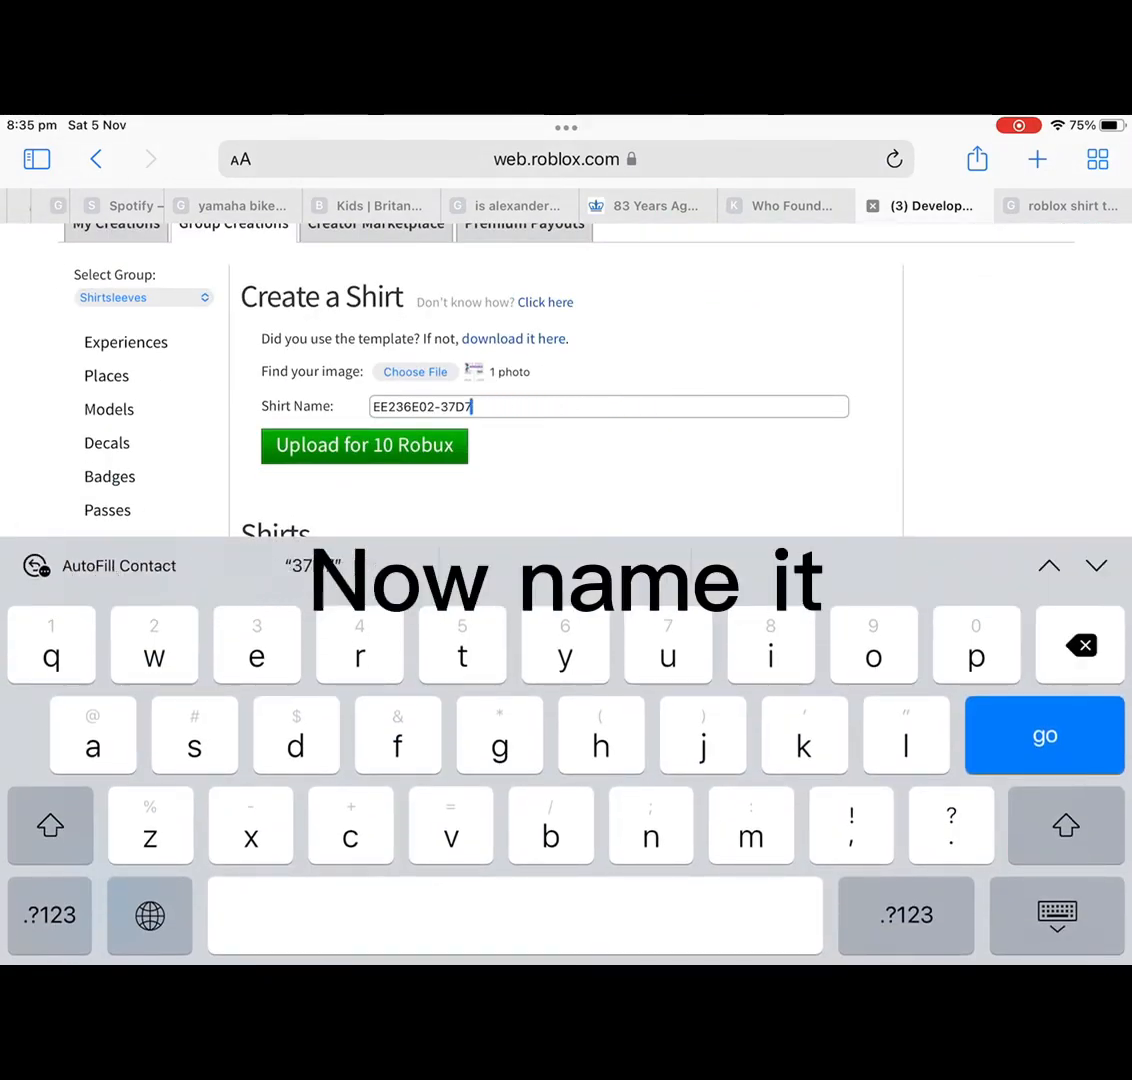
text(Purple)
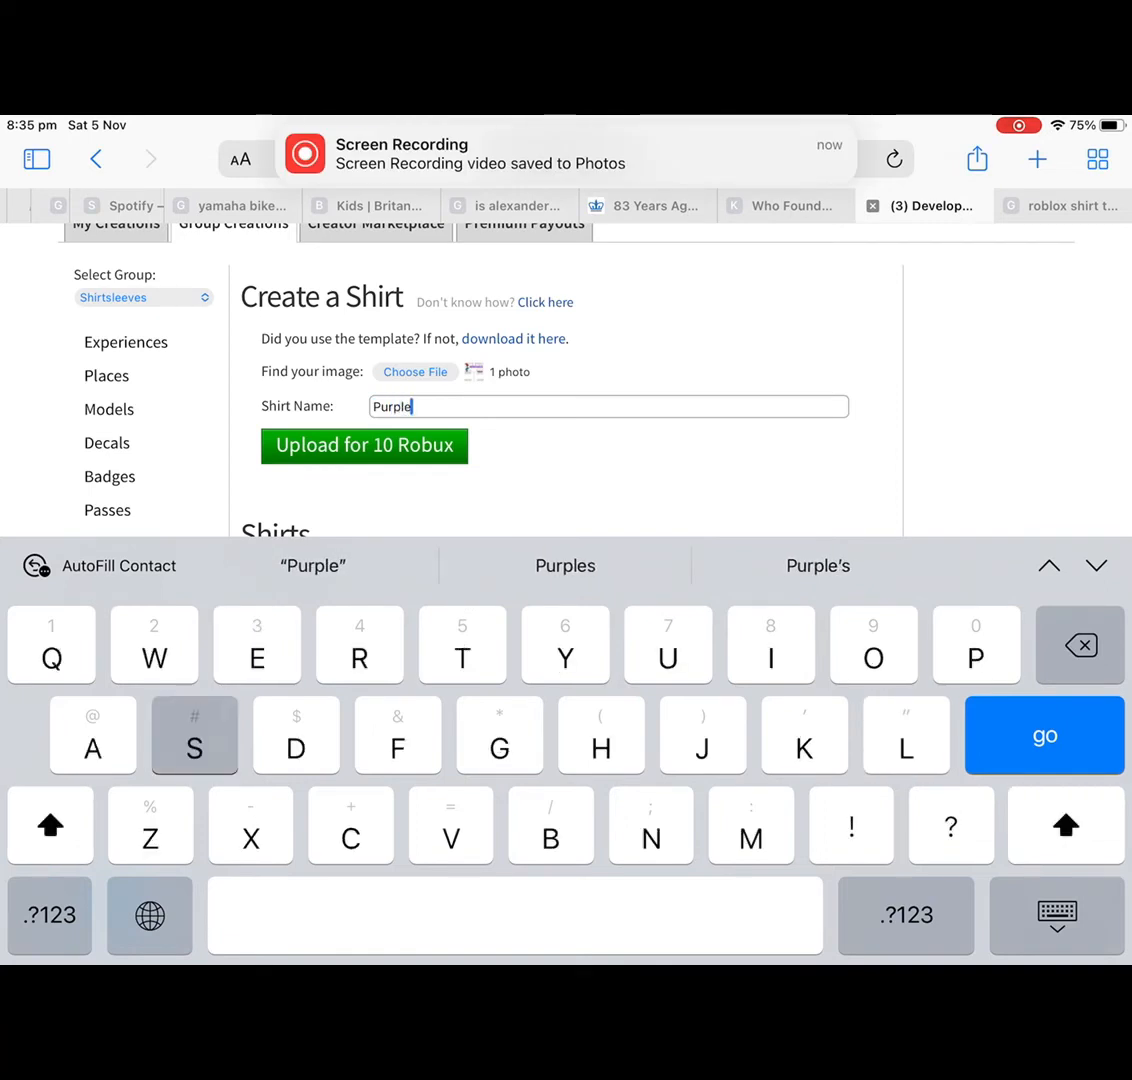
text(Shirt)
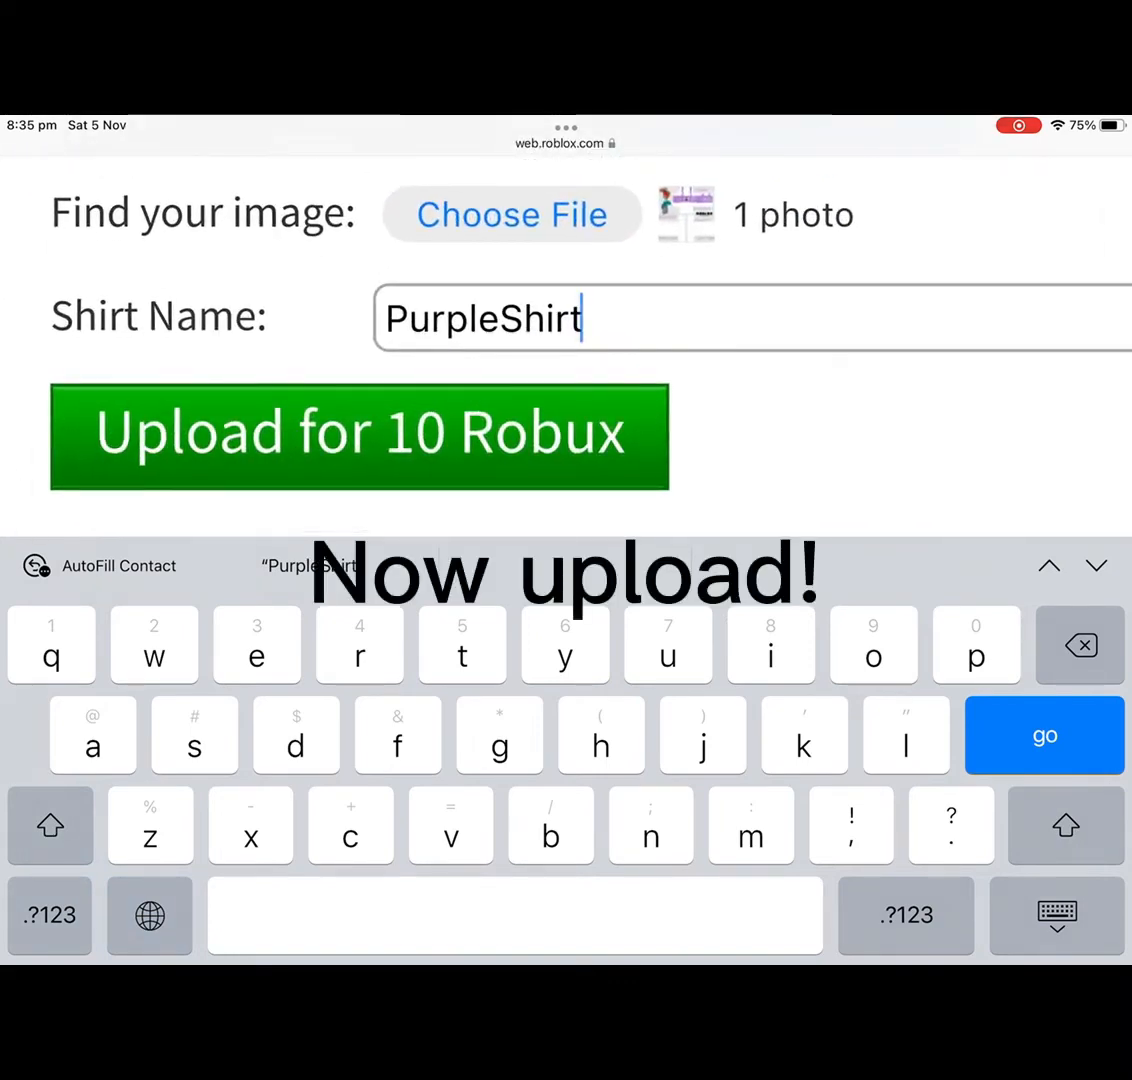
click(360, 436)
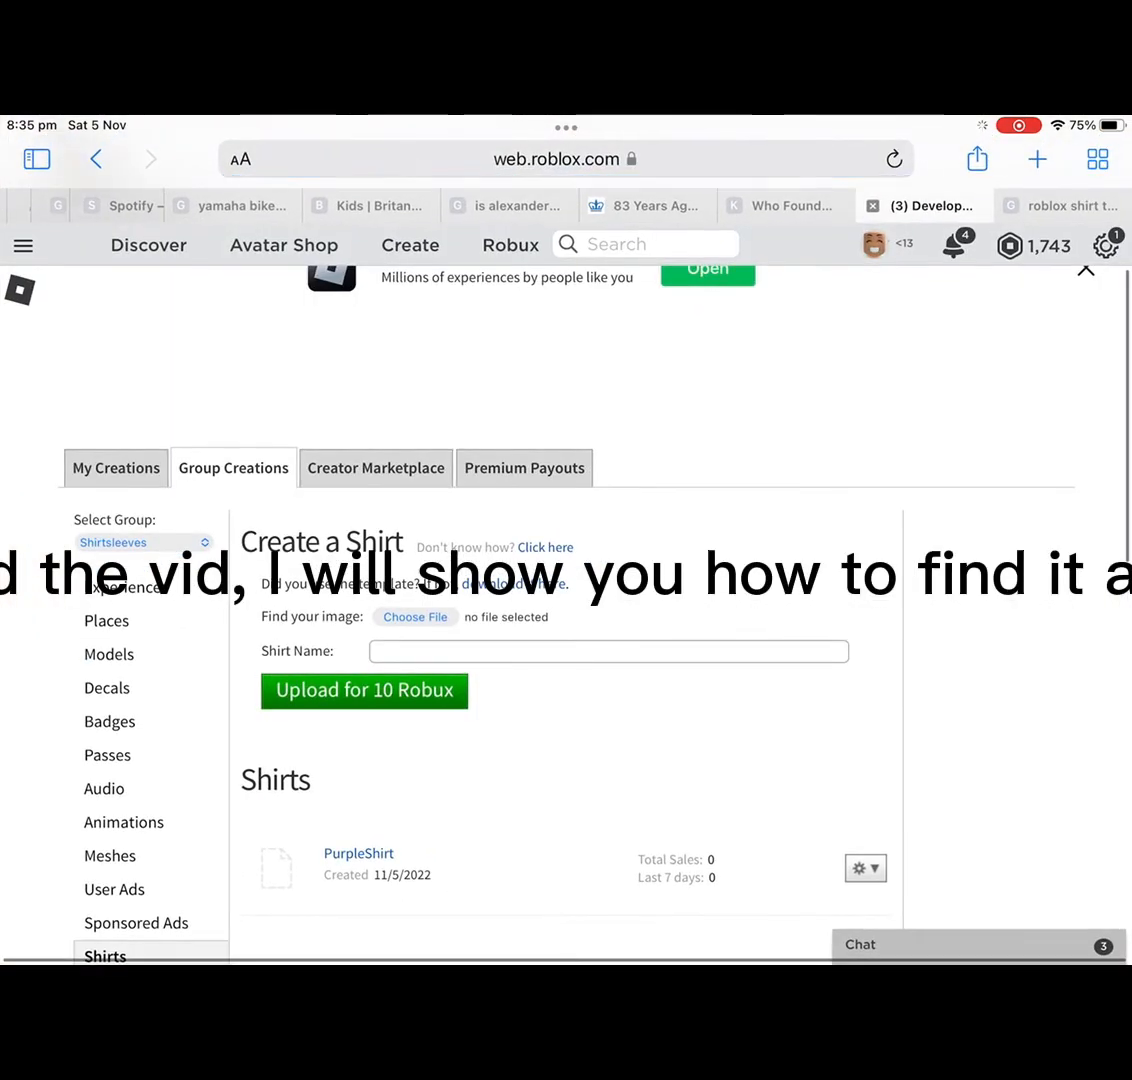
- Switch PurpleShirt's Item for Sale on in its Sales settings at 5 Robux
scroll(up, 3)
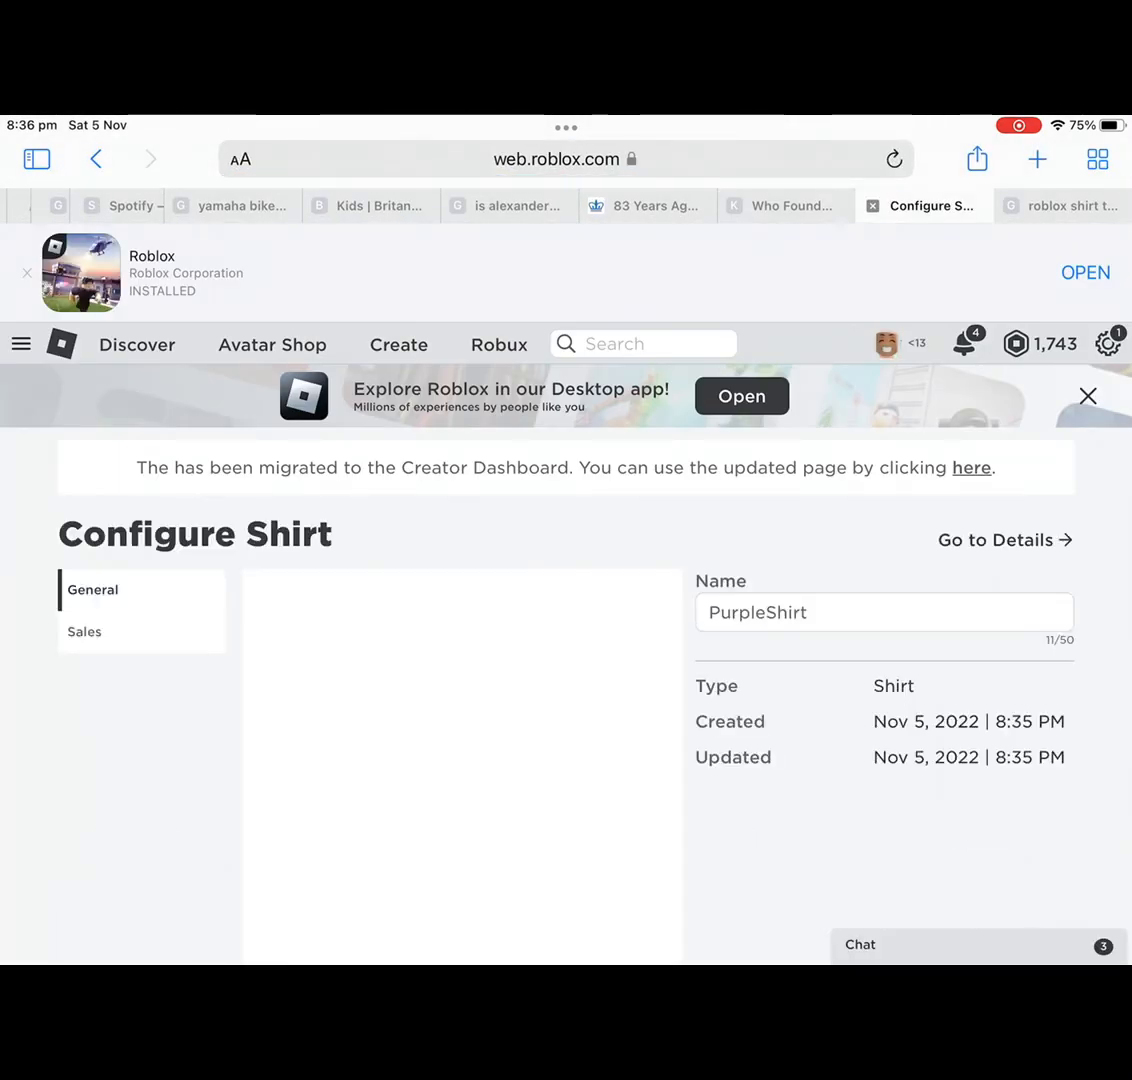
click(84, 632)
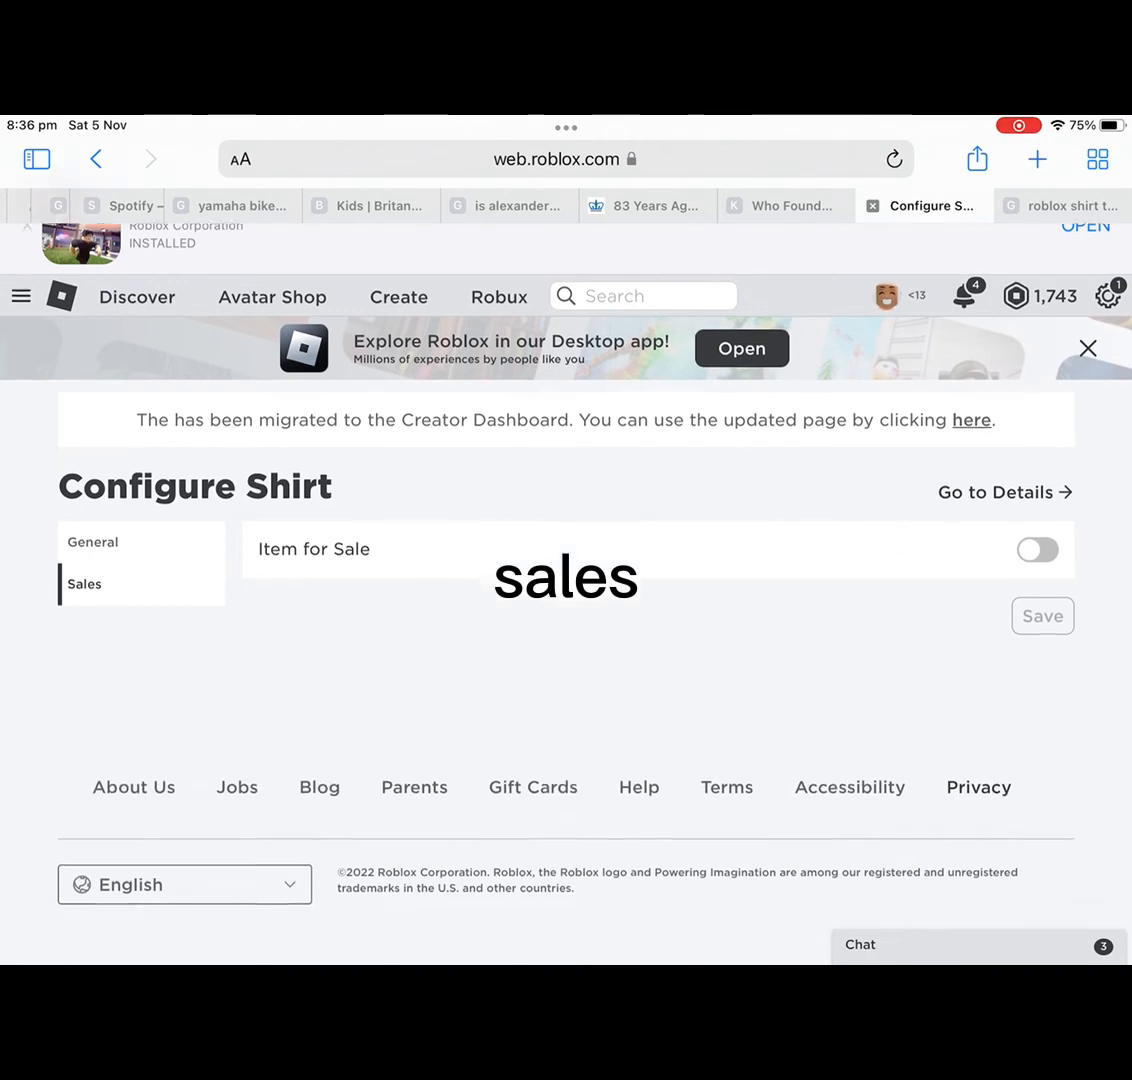
click(1036, 550)
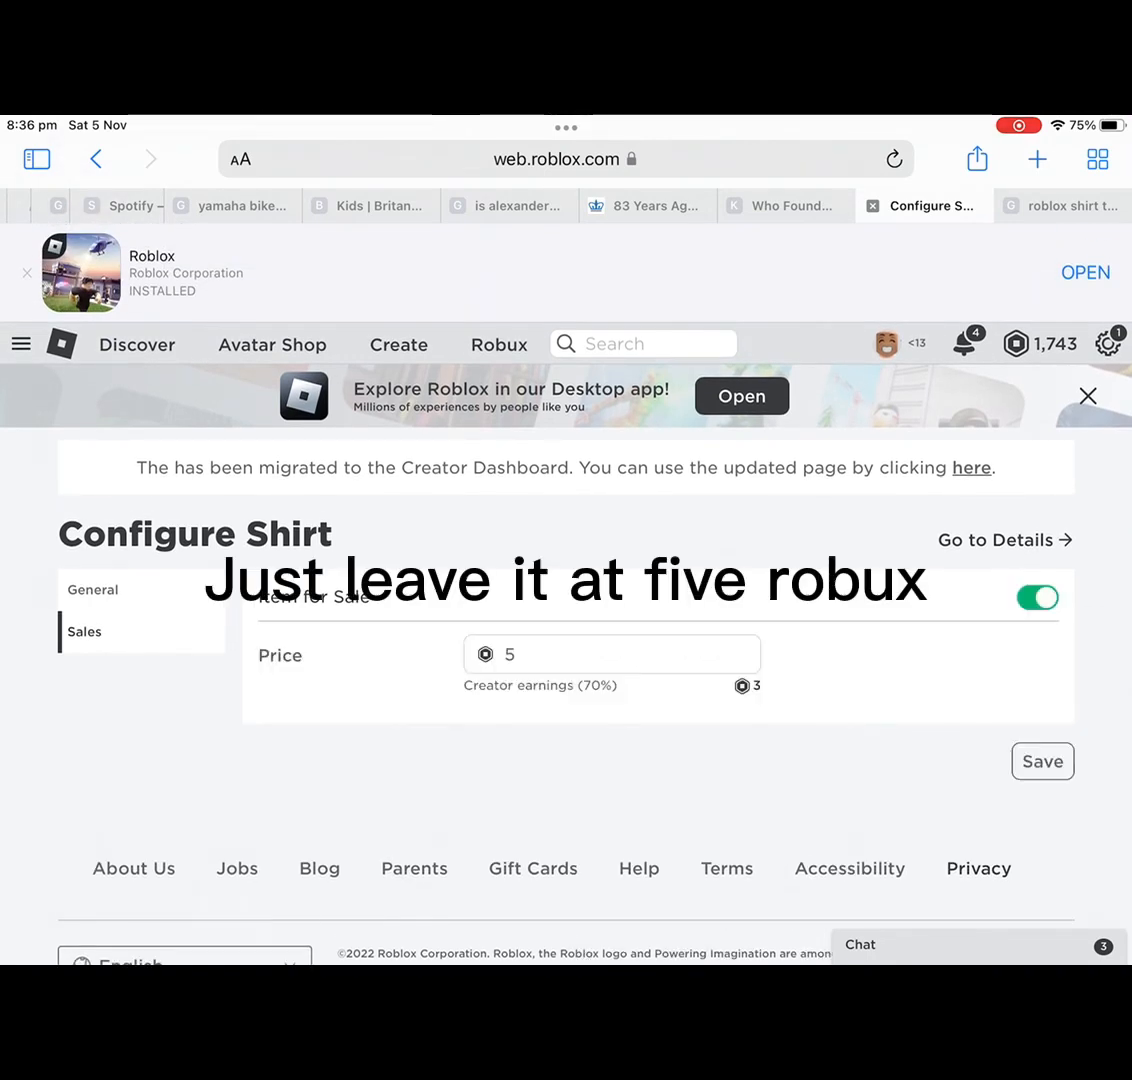